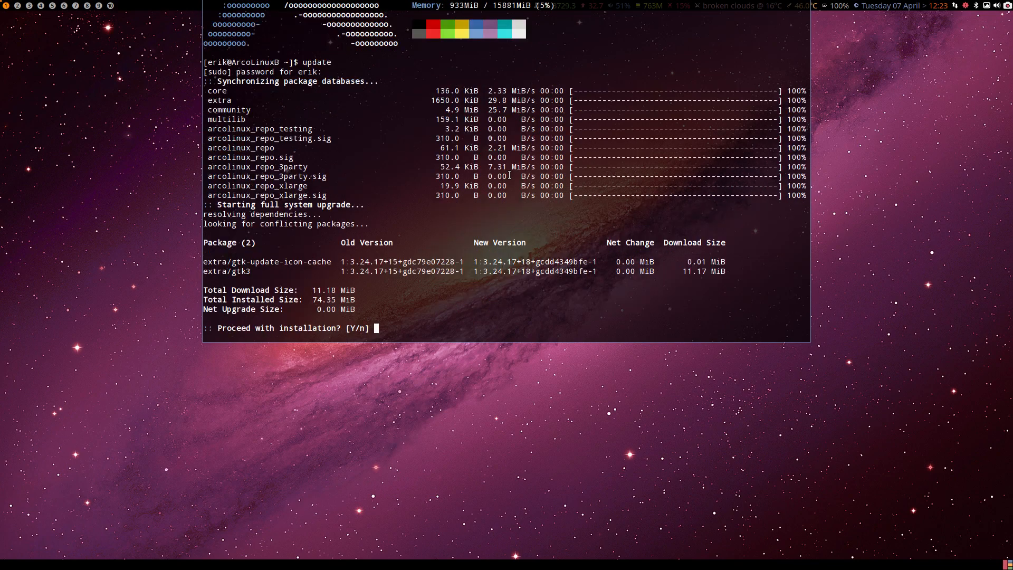
- Confirm the package upgrade installation at the terminal prompt
key(Return)
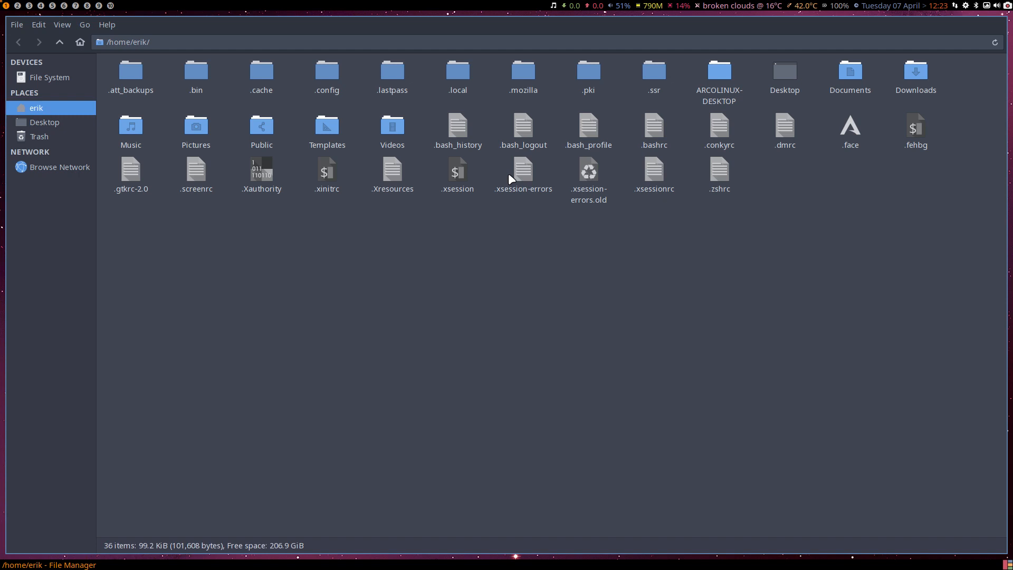
mouse_move(329, 76)
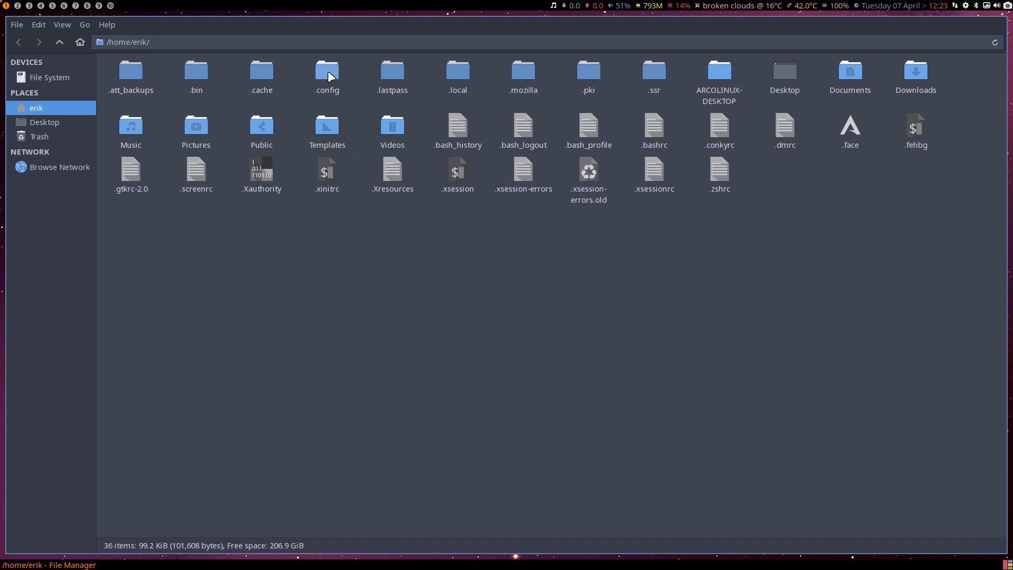
- Browse into .config/awesome/themes to see the installed theme folders
double_click(327, 72)
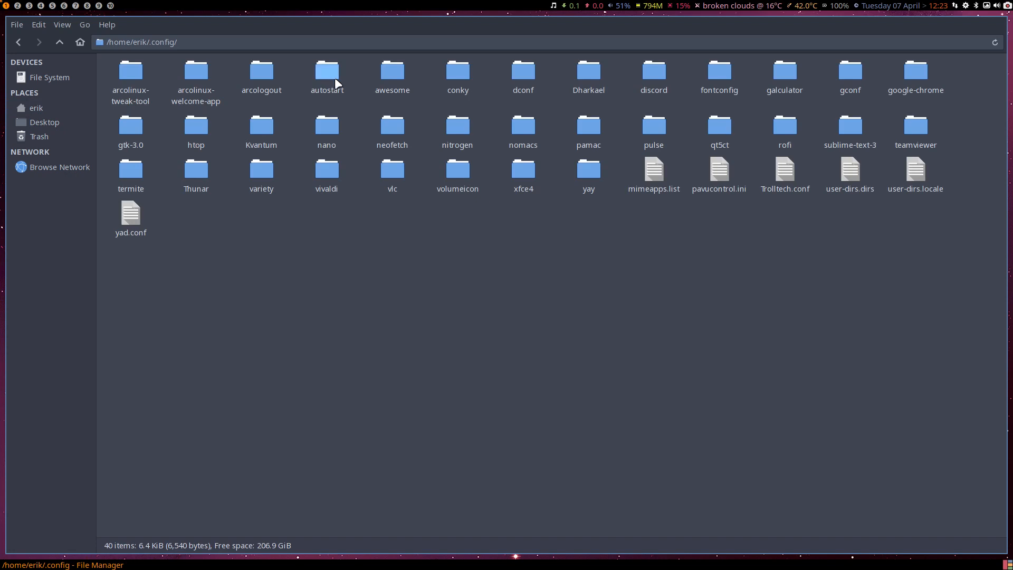
double_click(392, 72)
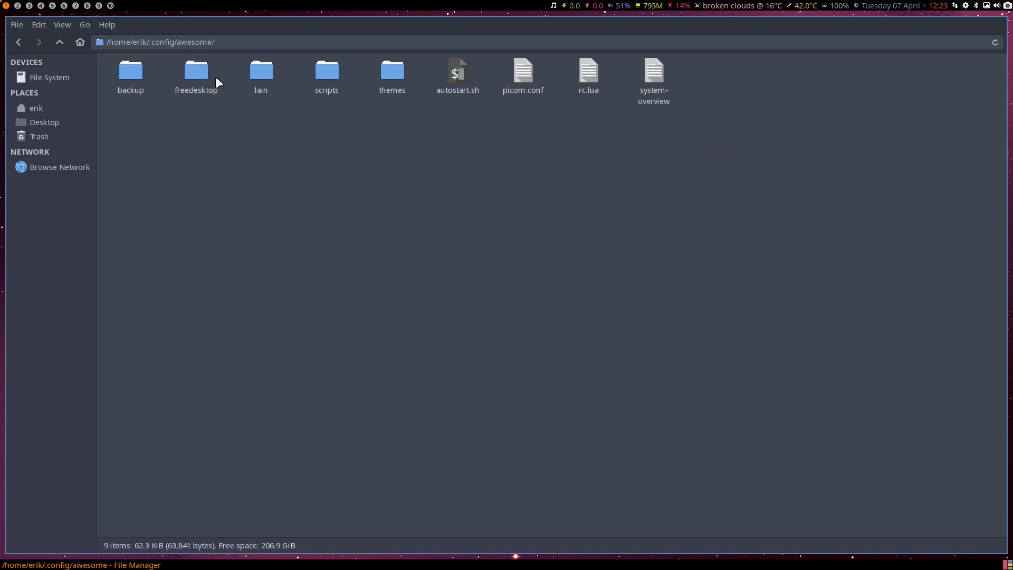
double_click(392, 69)
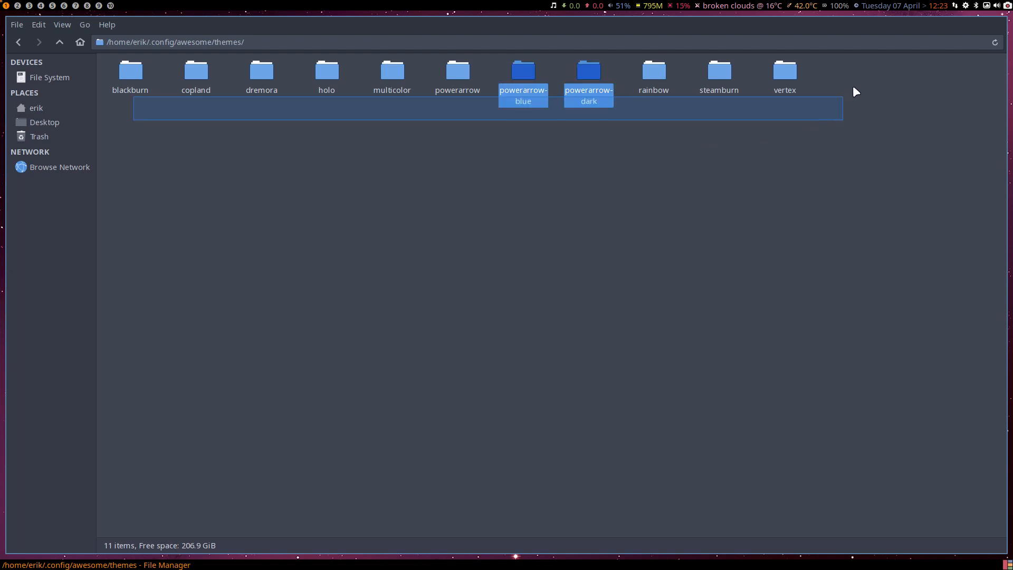
- Look at the multicolor theme folder, then return to the awesome configuration folder
click(603, 147)
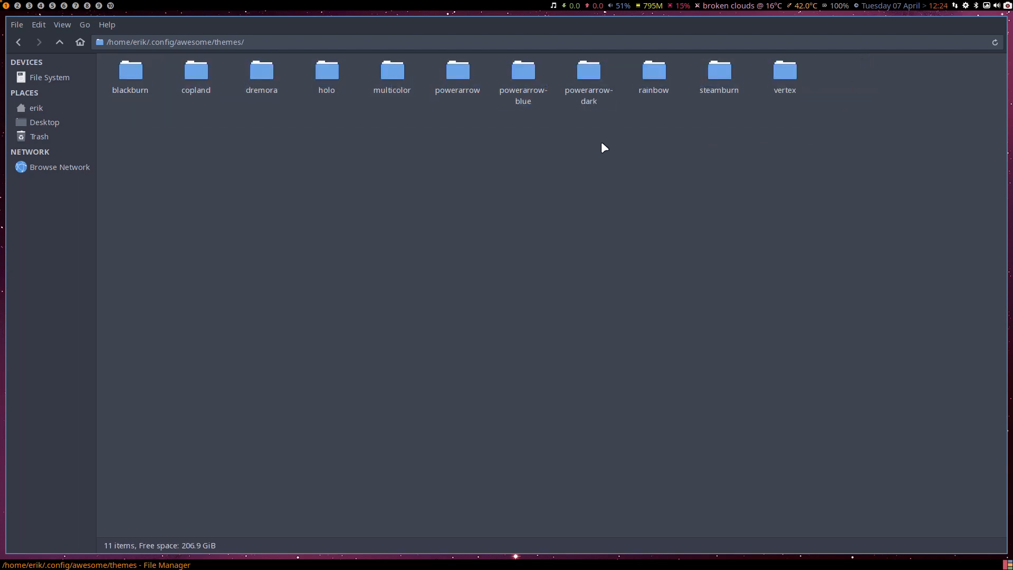
mouse_move(437, 160)
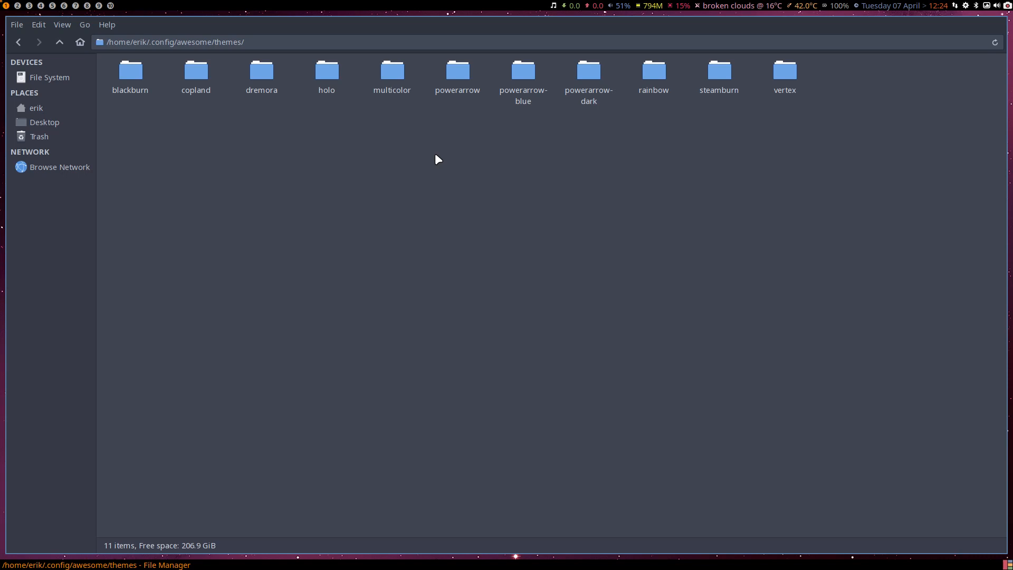
mouse_move(323, 154)
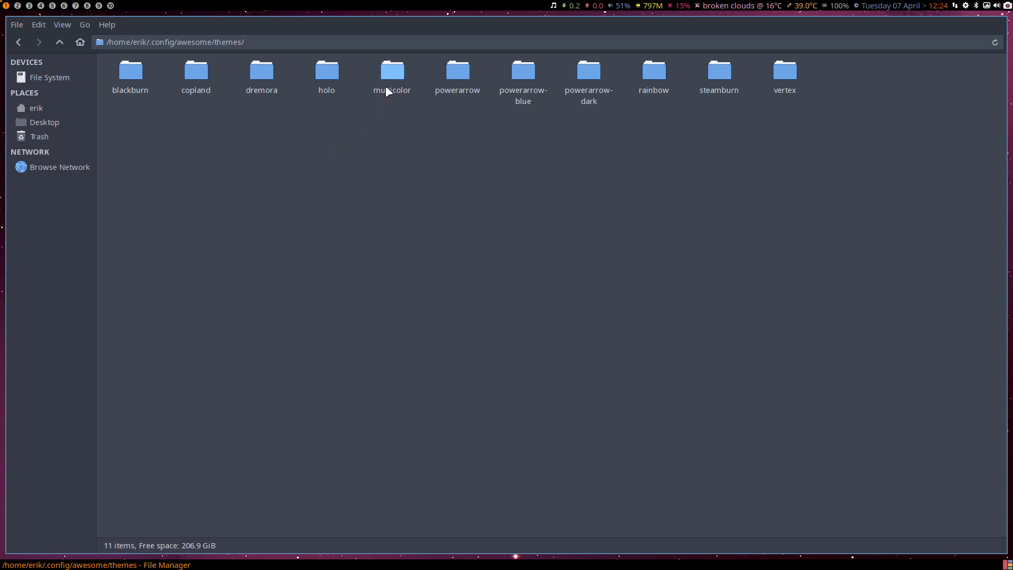
click(391, 71)
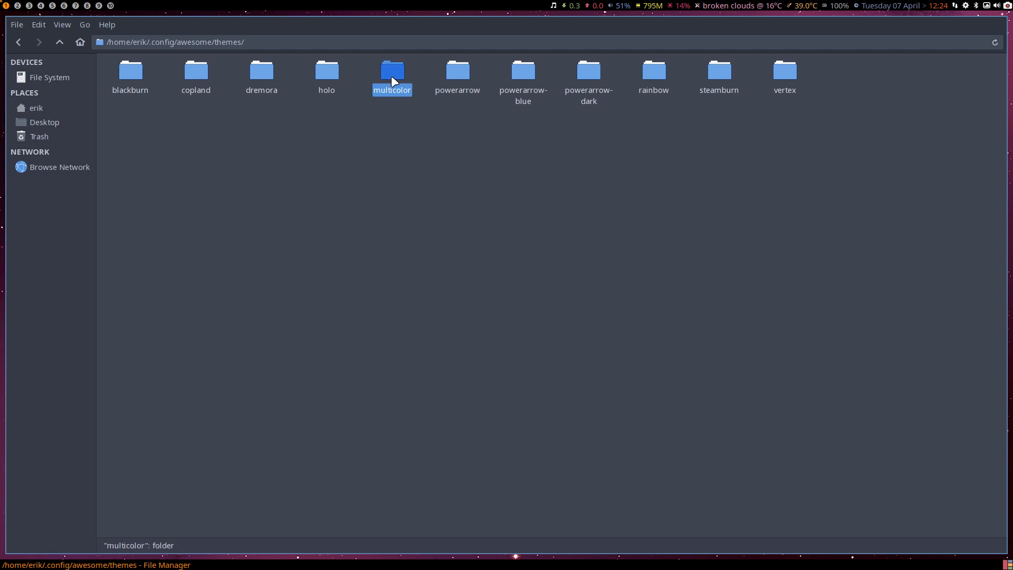
mouse_move(696, 152)
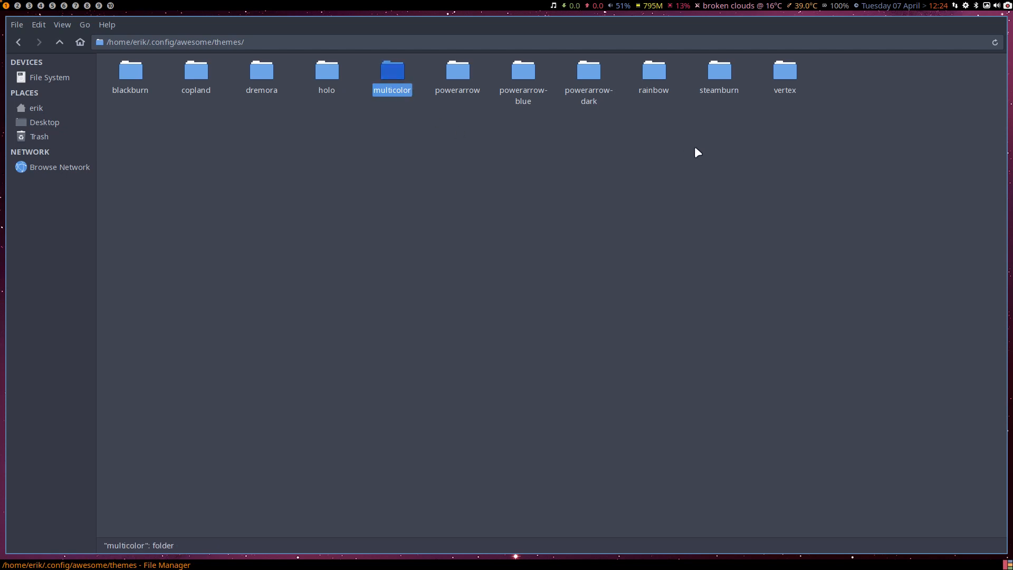
mouse_move(458, 79)
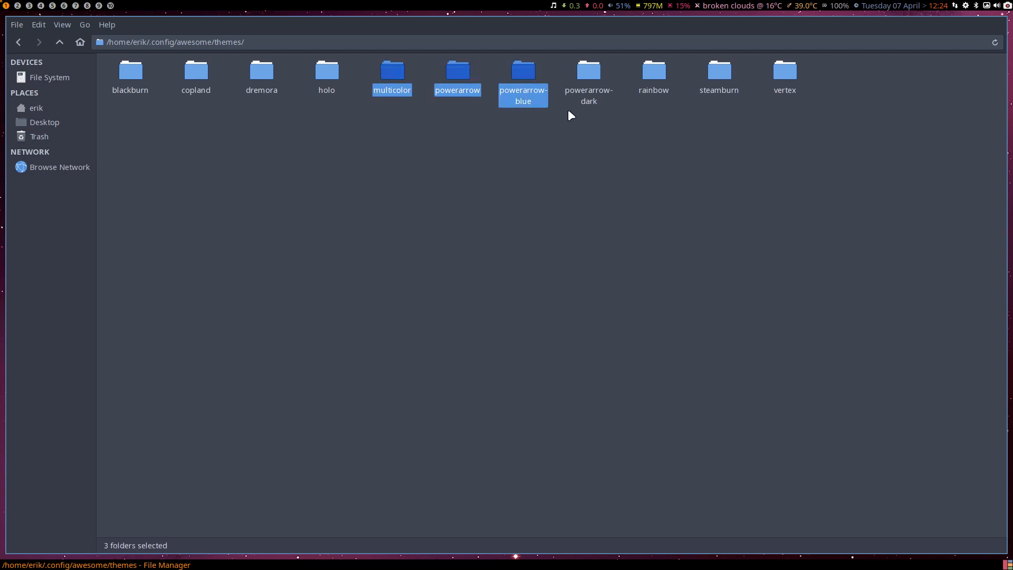
mouse_move(93, 100)
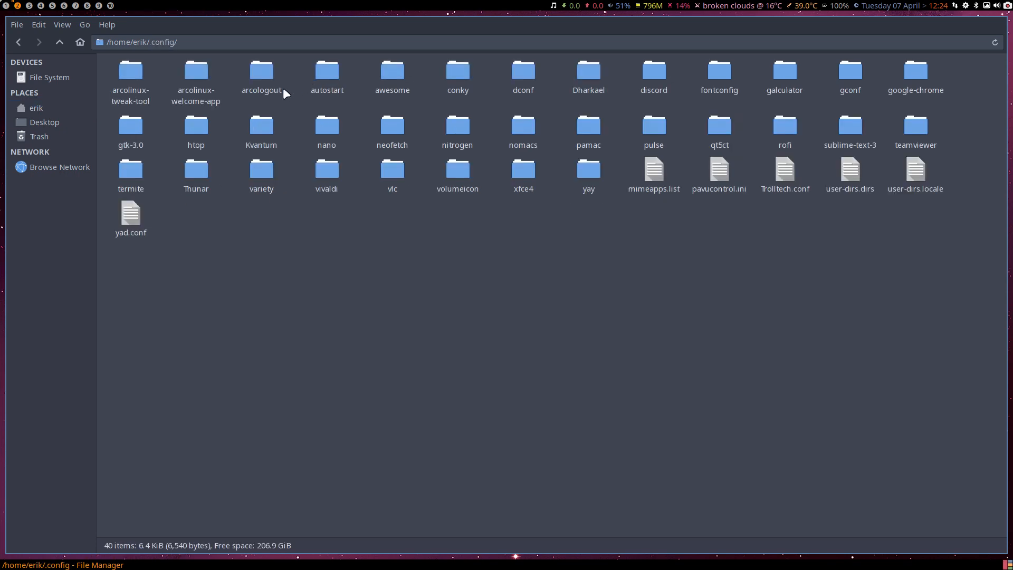
double_click(393, 72)
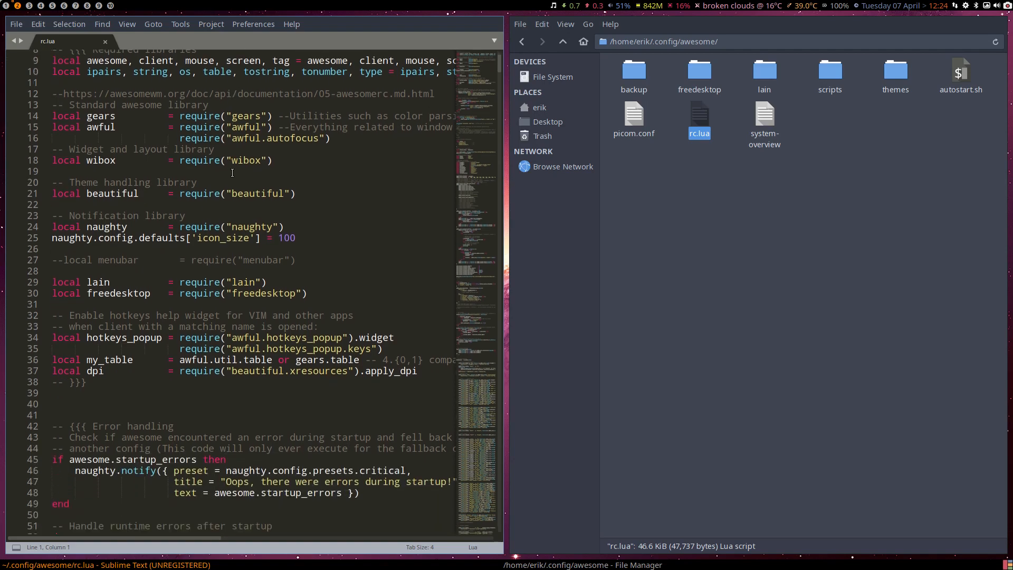
- Replace "multicolor" with "blackburn" as the first theme in rc.lua and save
scroll(down, 3)
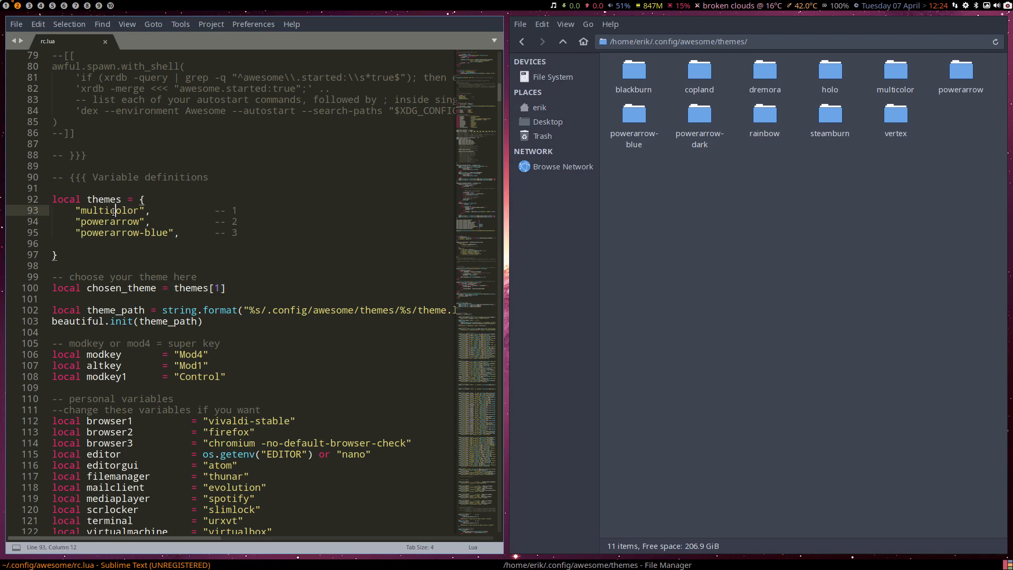
double_click(108, 210)
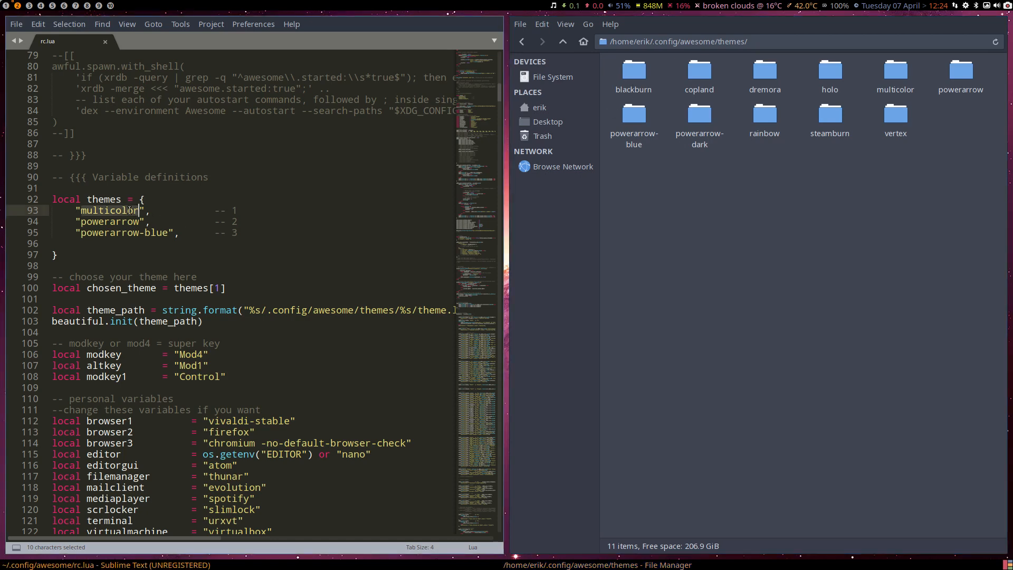
text(bl)
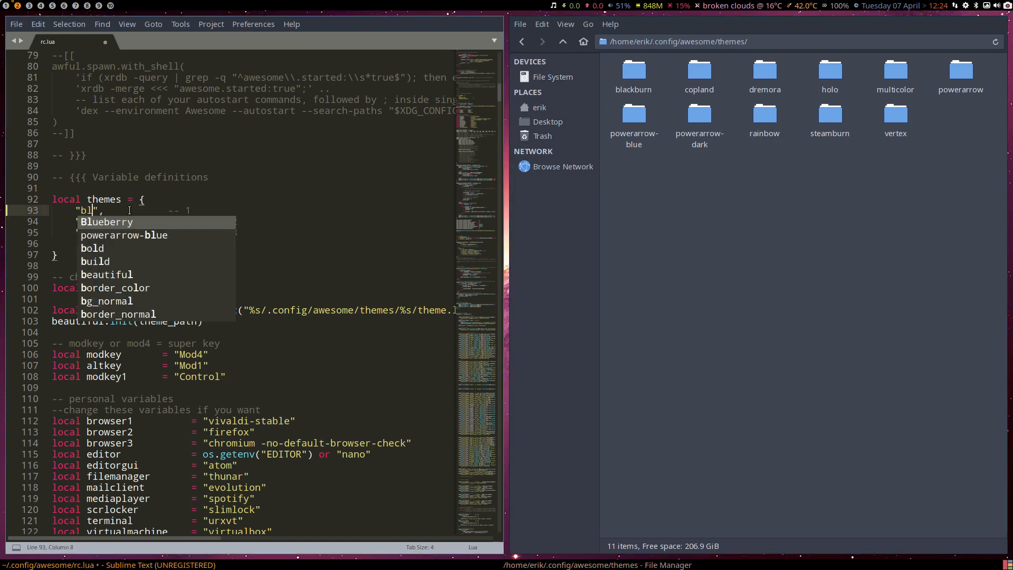
text(blackburn)
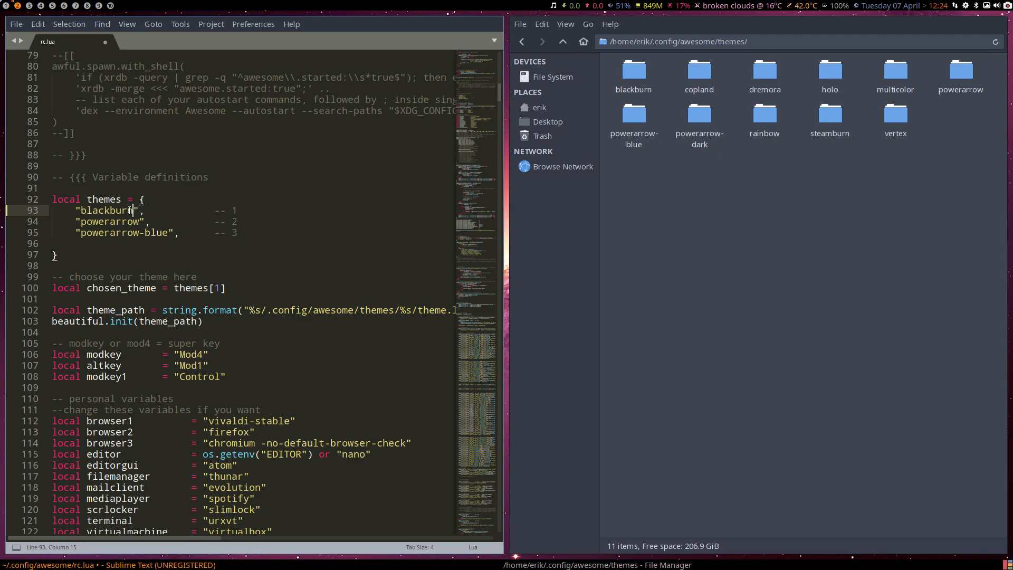
key(ctrl+s)
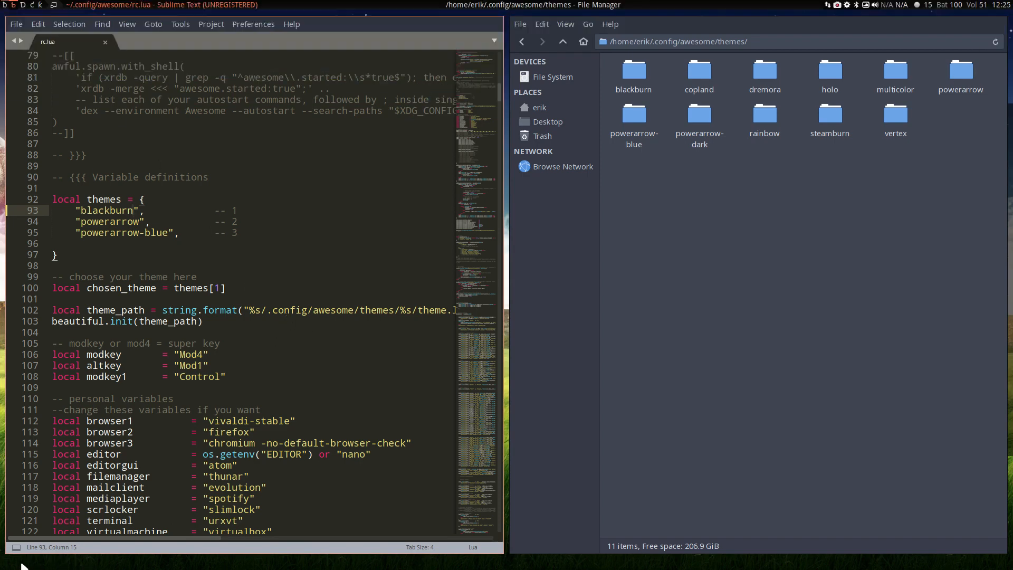
mouse_move(625, 368)
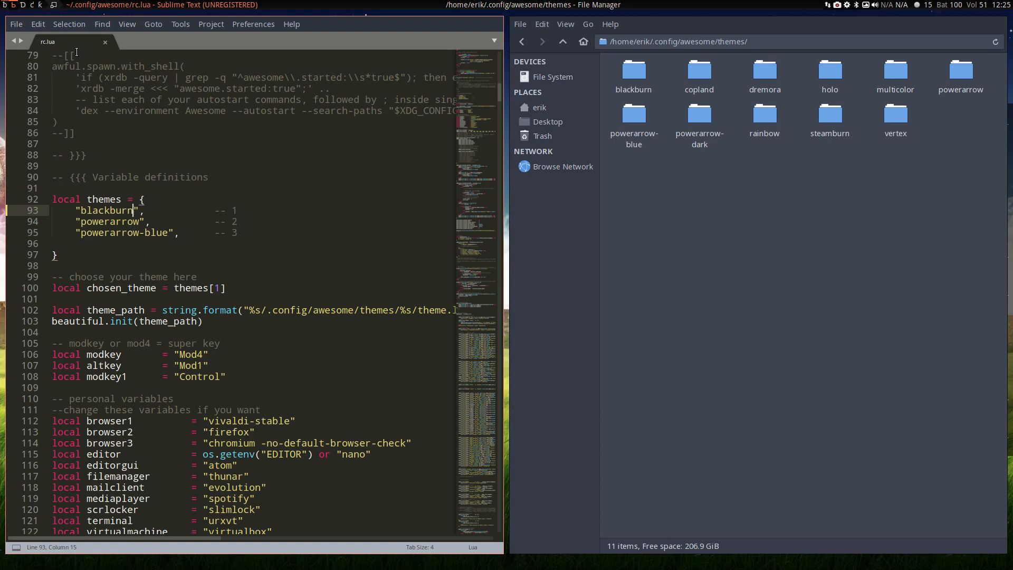
double_click(633, 68)
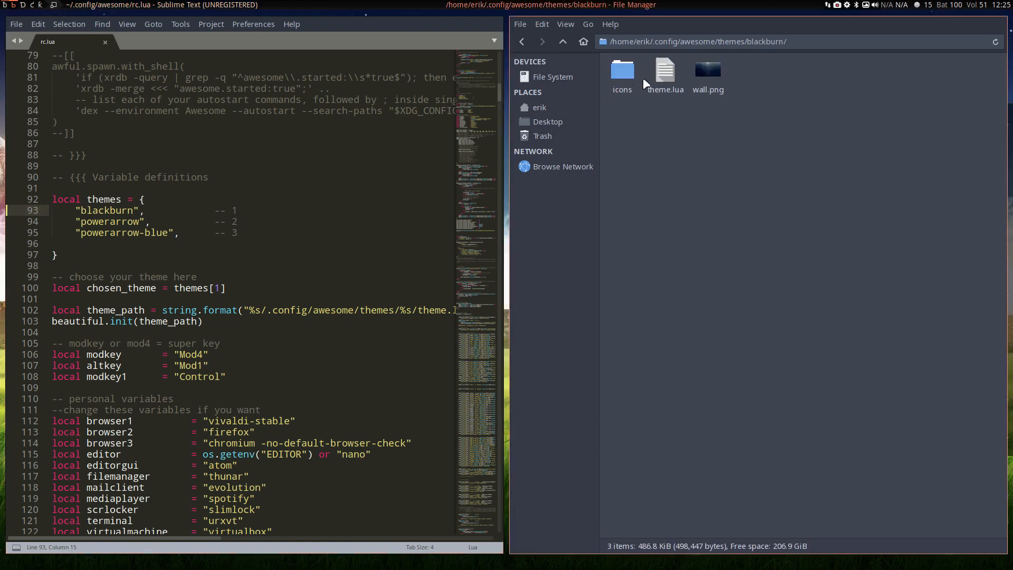
double_click(664, 69)
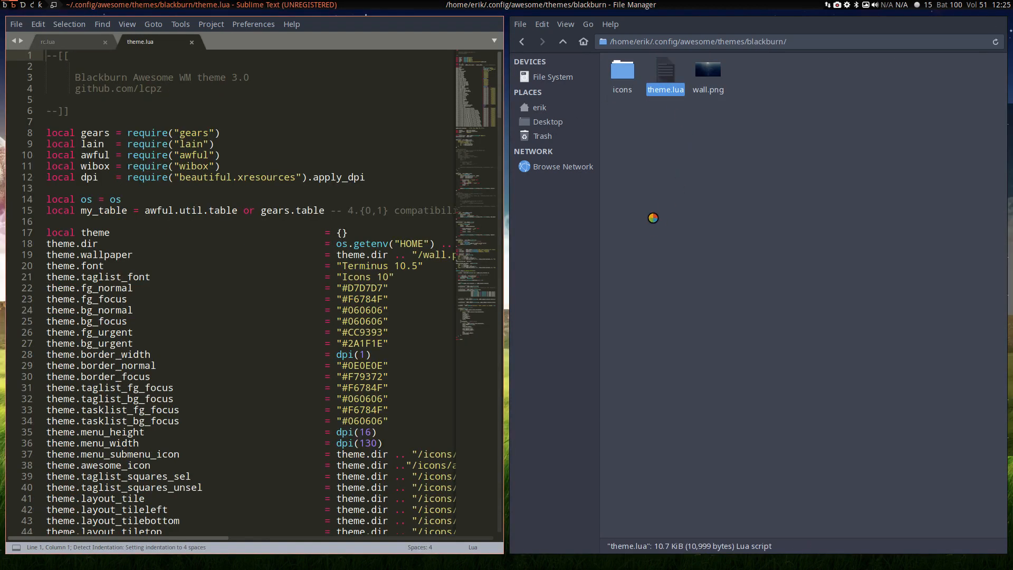
scroll(down, 3)
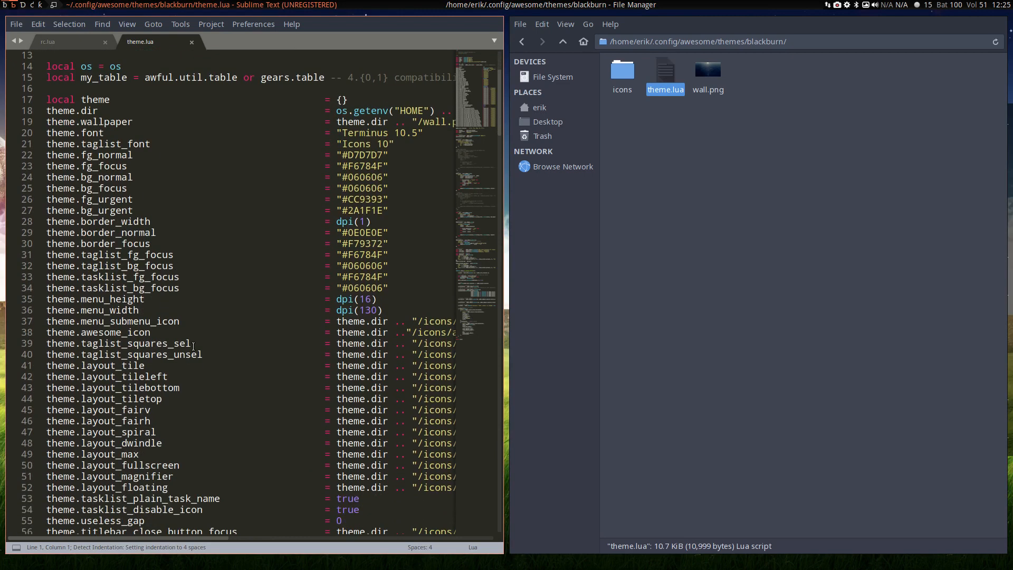
scroll(down, 3)
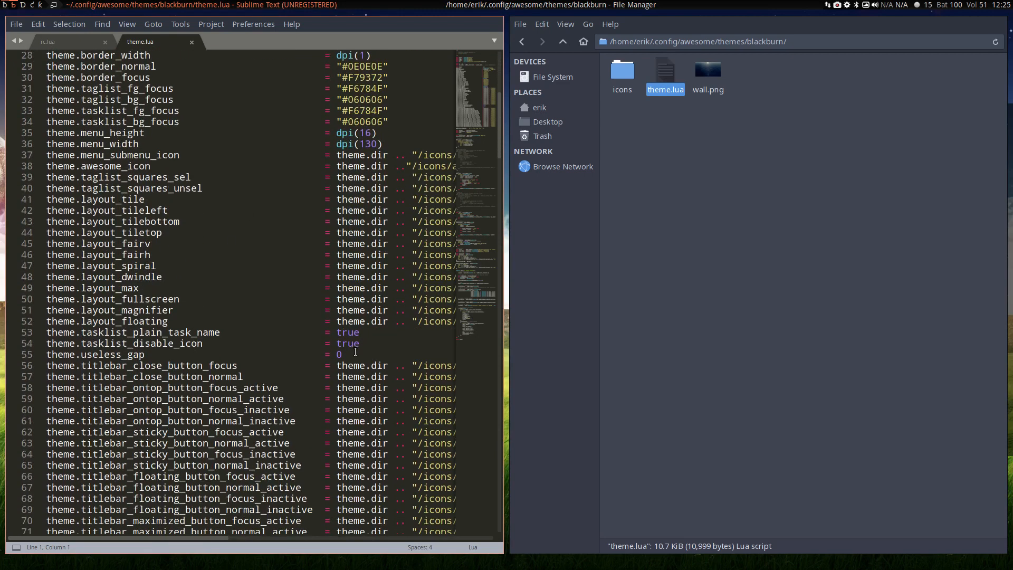
scroll(down, 3)
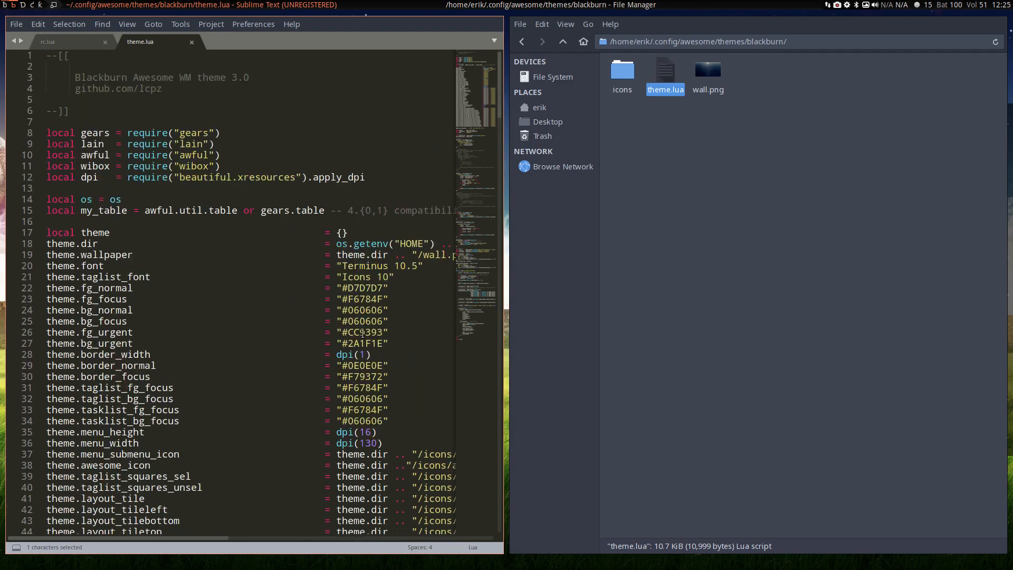
click(344, 277)
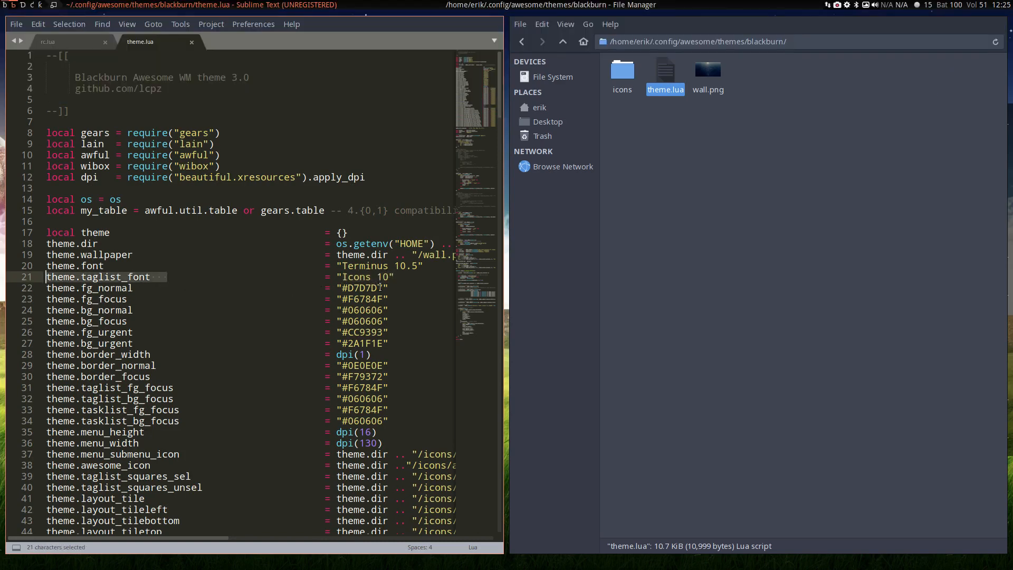
click(369, 276)
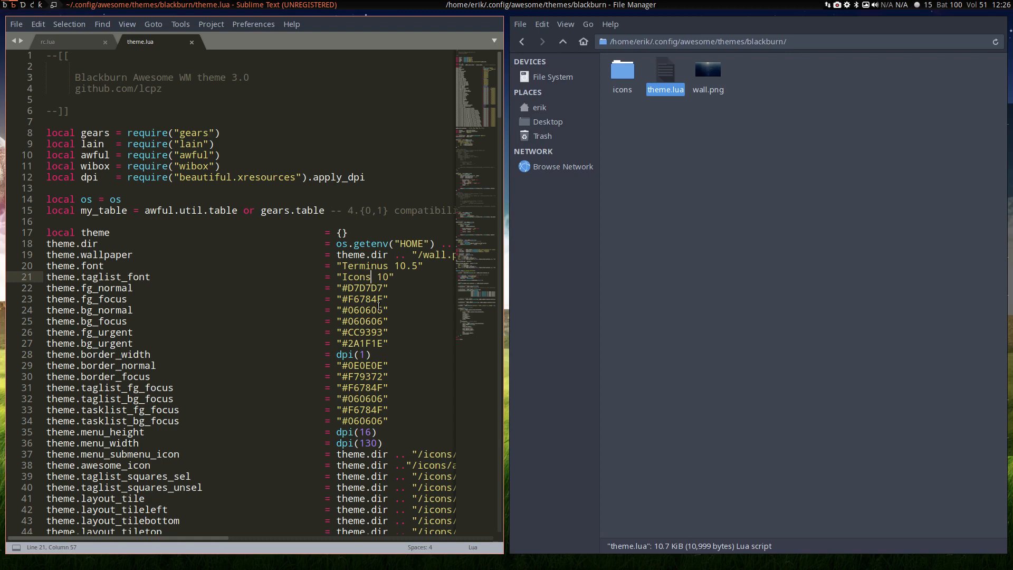
click(64, 43)
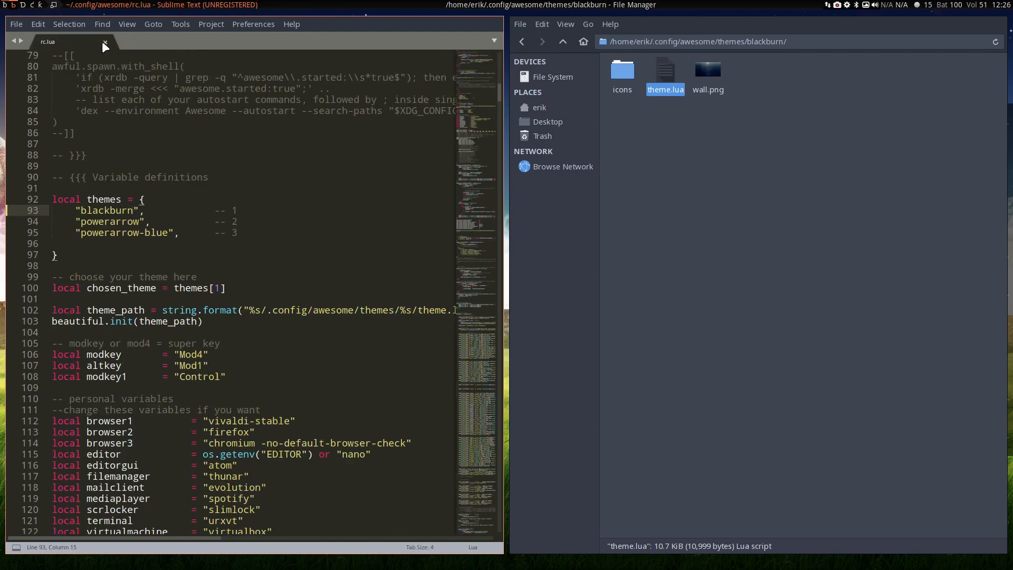
- Edit the blackburn theme name in the path toward copland to move among theme folders
click(562, 42)
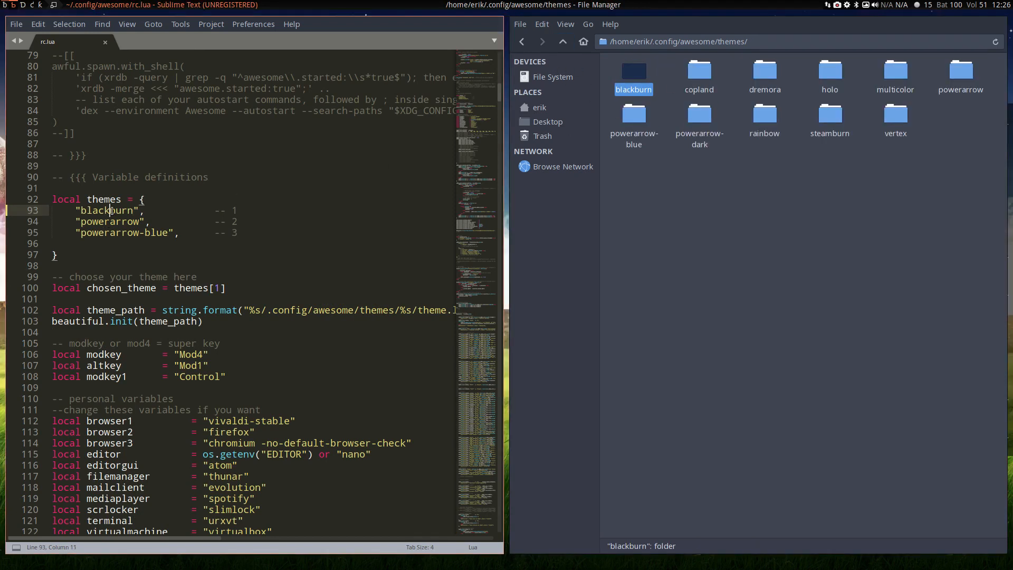
text(copla)
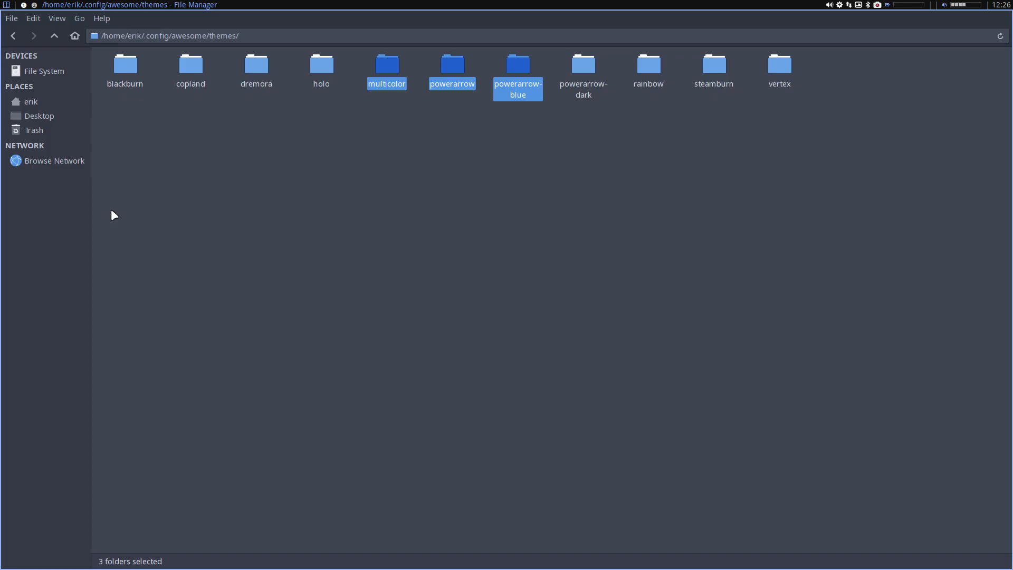
mouse_move(274, 215)
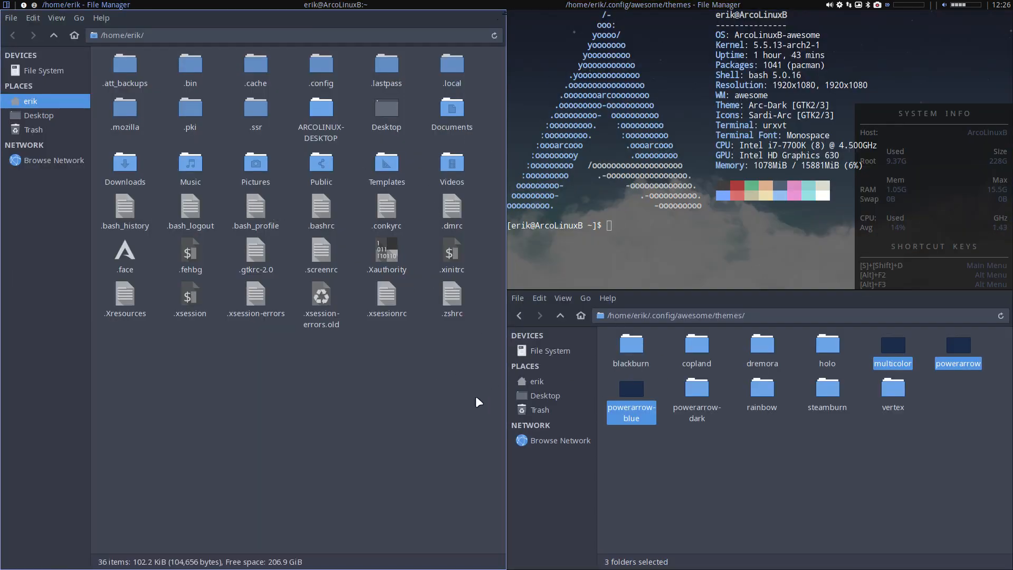
mouse_move(41, 8)
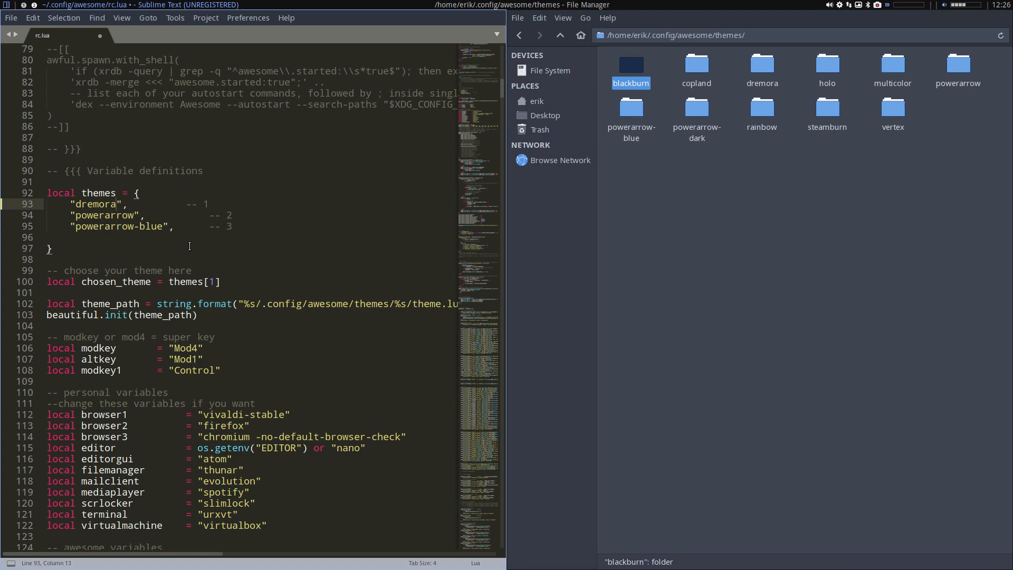
- Save rc.lua with dremora as first theme, then replace dremora with holo
key(ctrl+s)
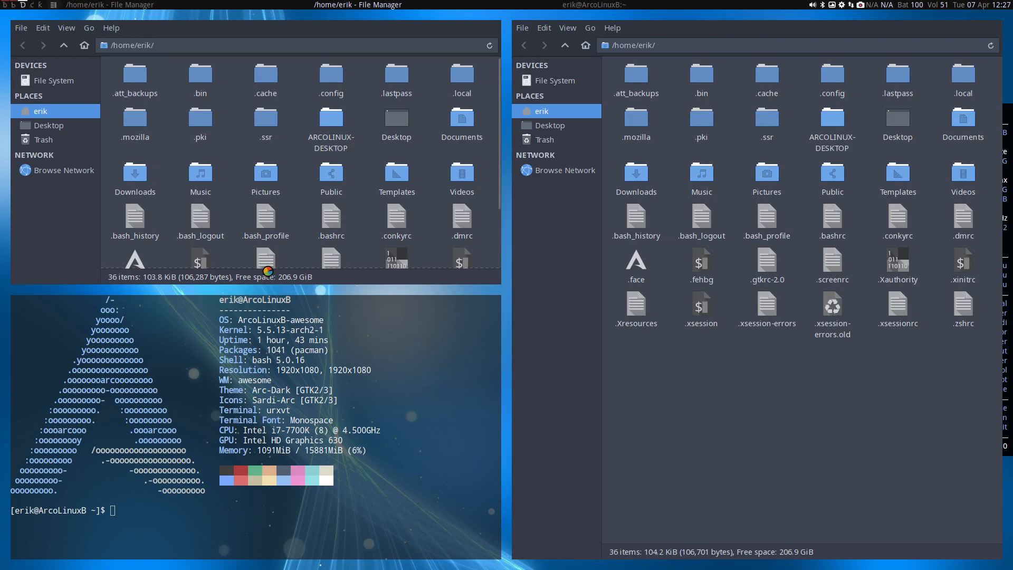
mouse_move(44, 11)
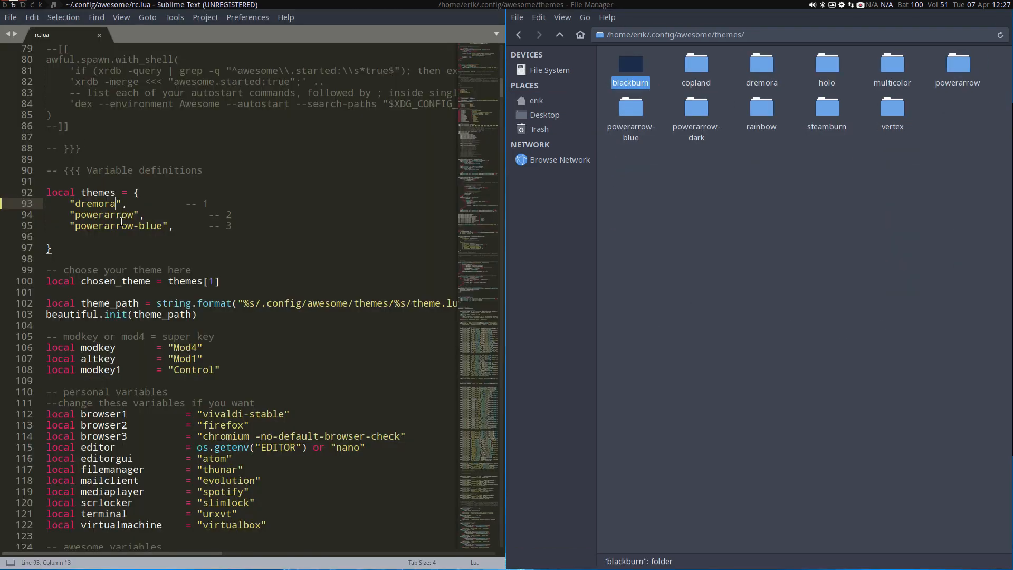
double_click(95, 203)
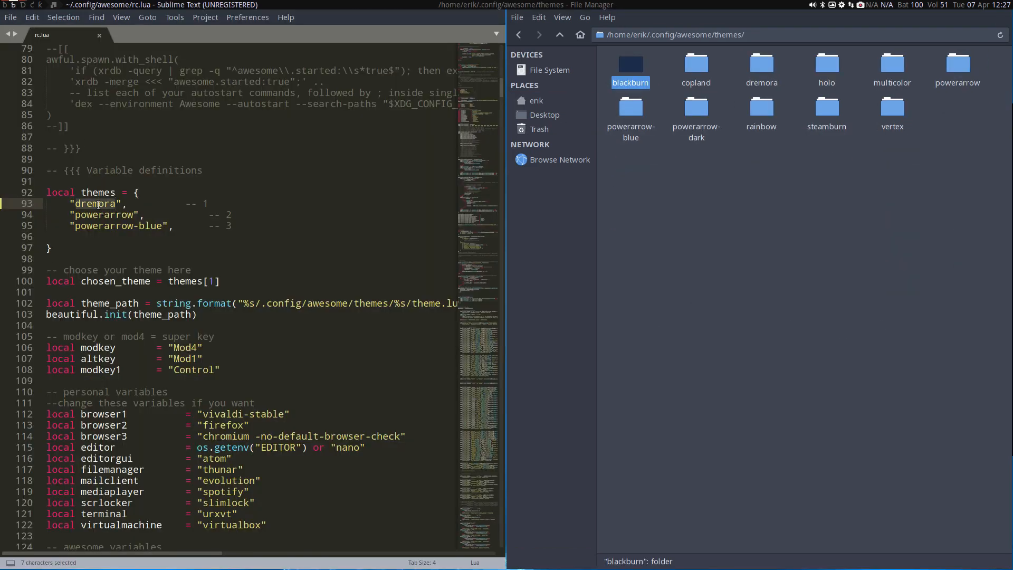
text(holo)
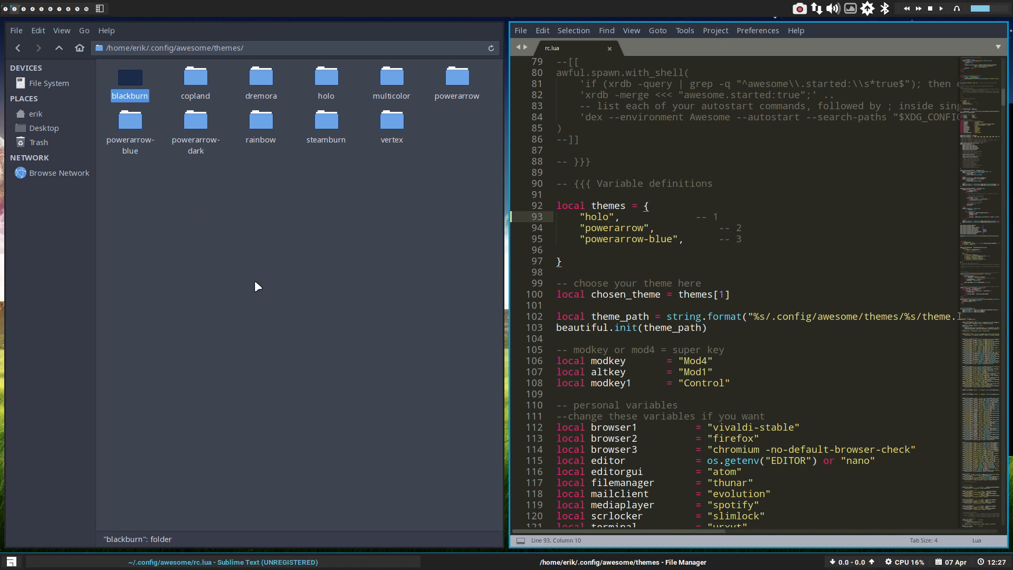
mouse_move(98, 9)
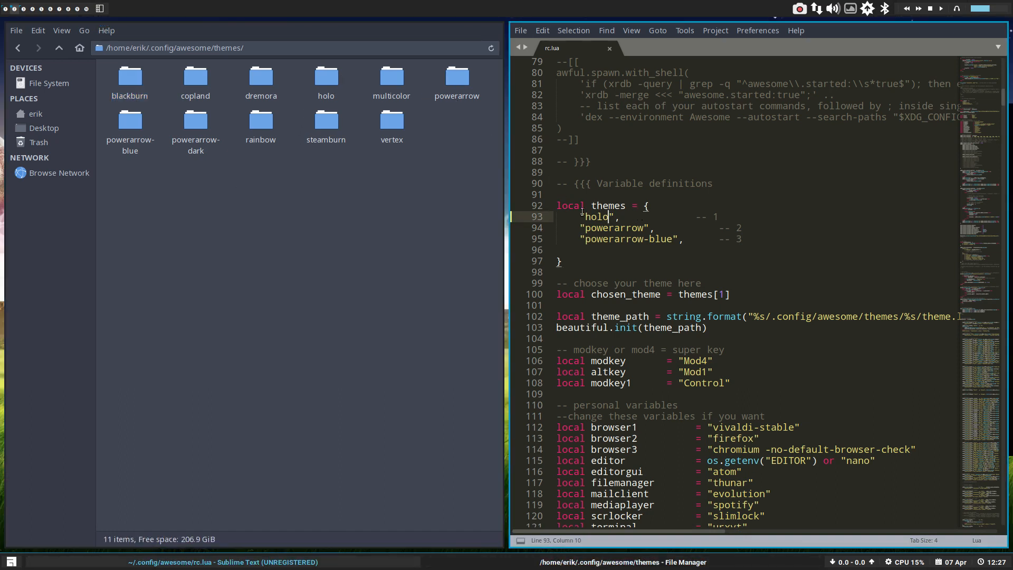
- Replace holo with powerarrow-dark as the first theme and save rc.lua
click(485, 211)
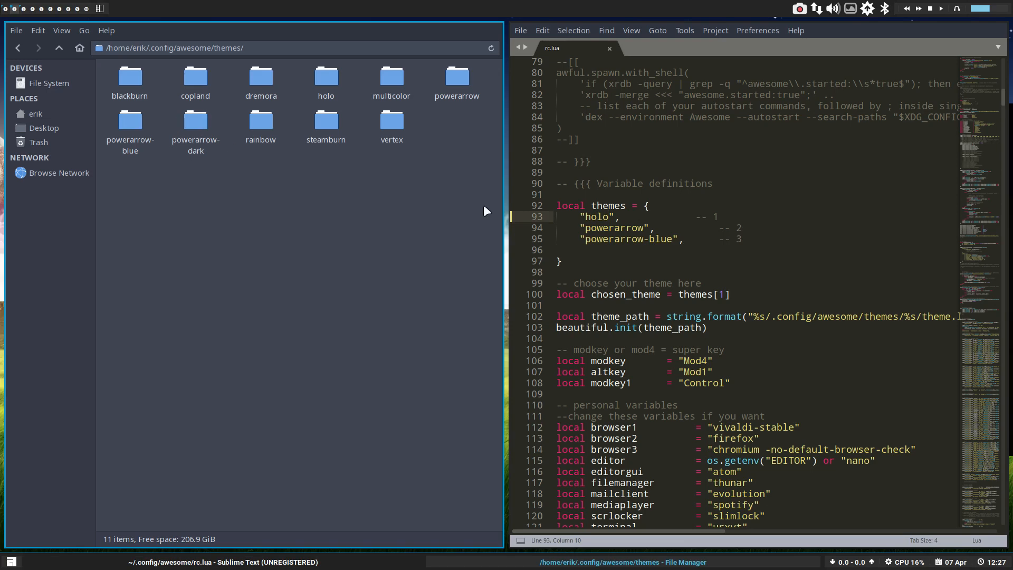
double_click(596, 216)
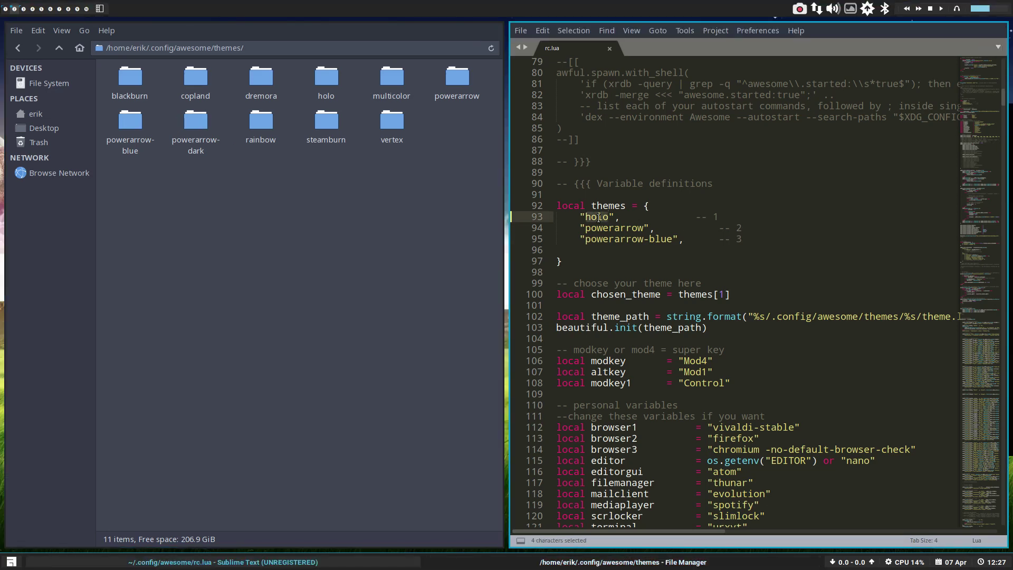
text(powera)
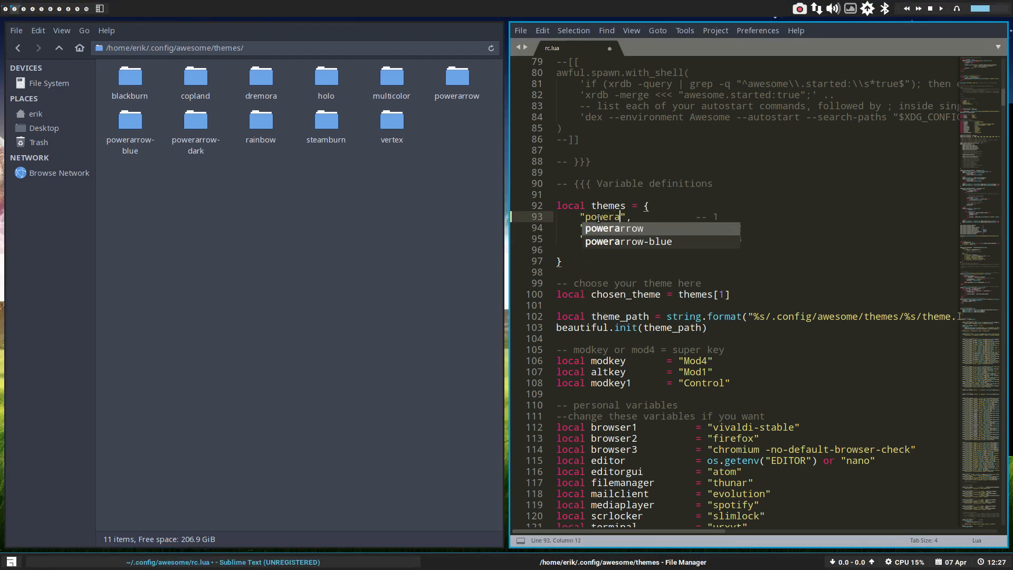
text(rrow)
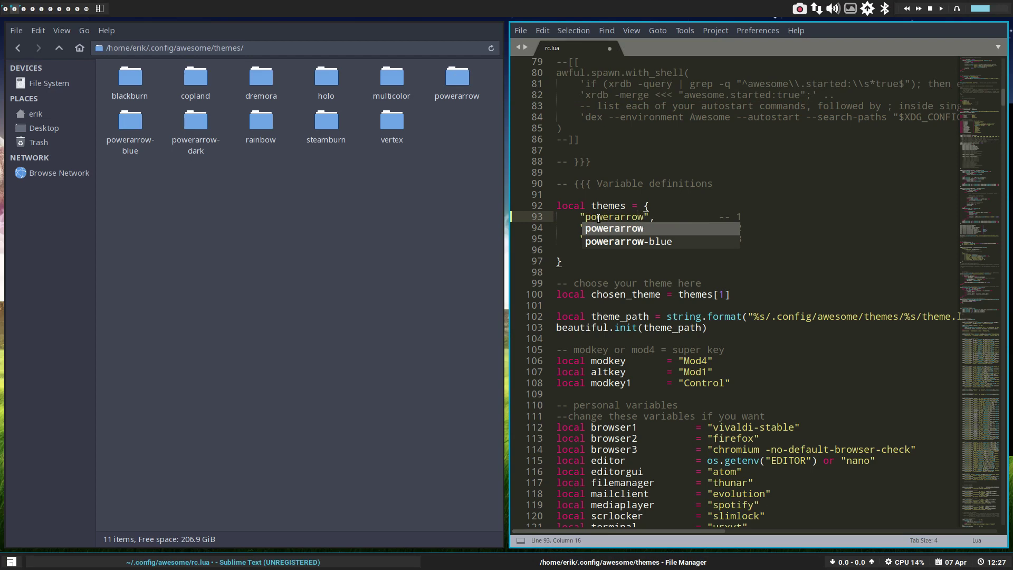
text(-darkE)
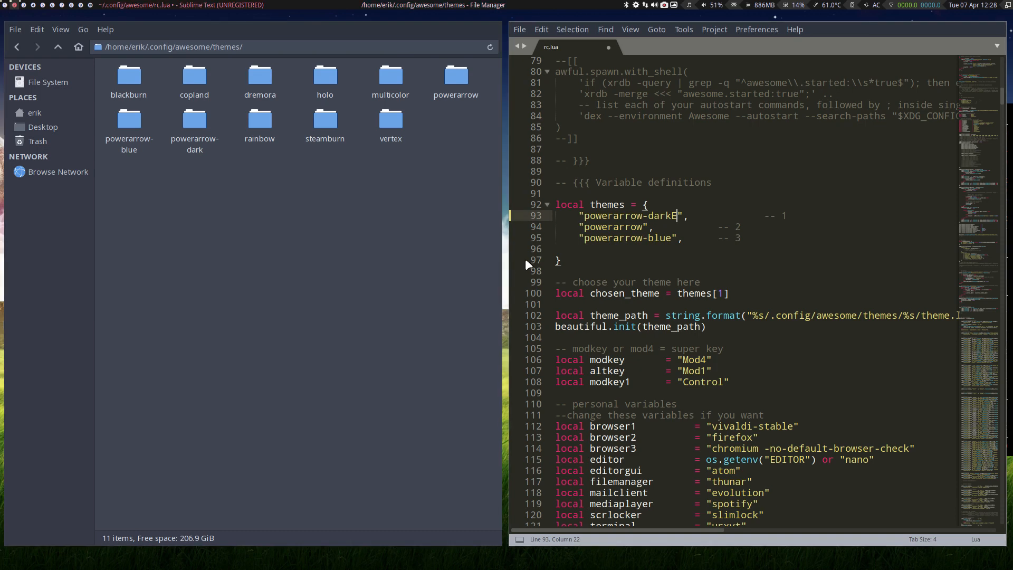
key(ctrl+s)
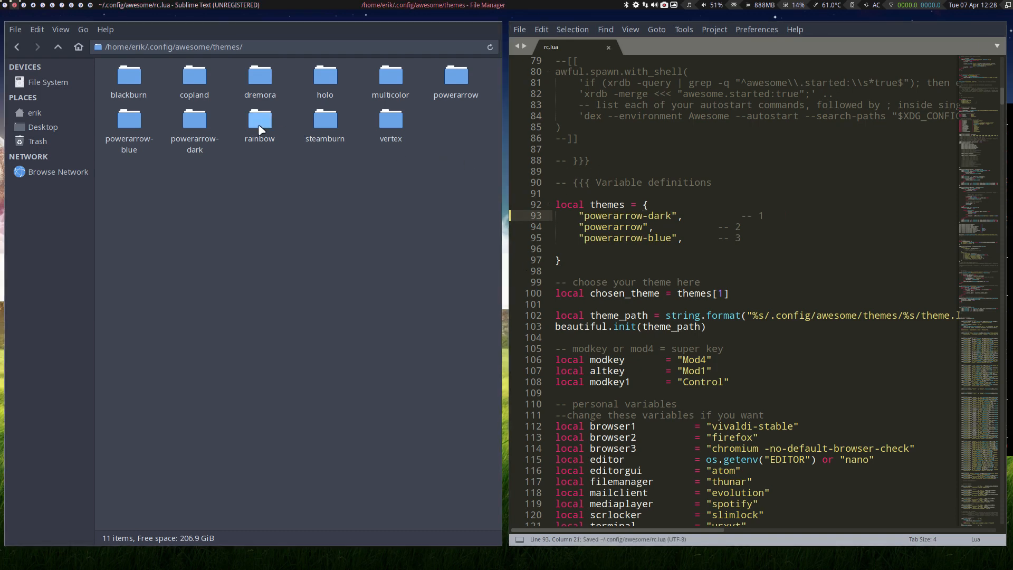
mouse_move(324, 121)
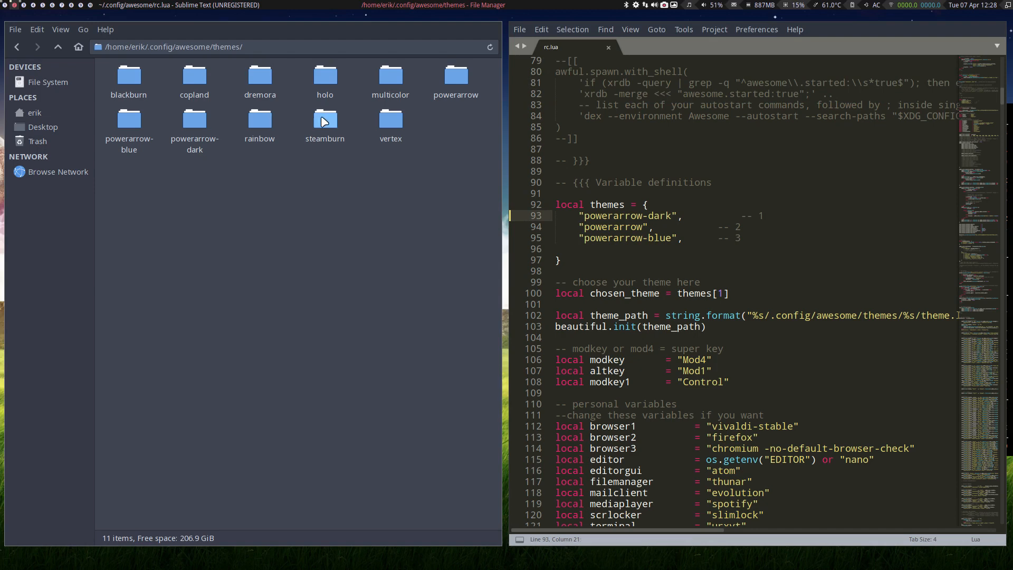
- Try steamburn as the first theme, then replace it with vertex
double_click(620, 215)
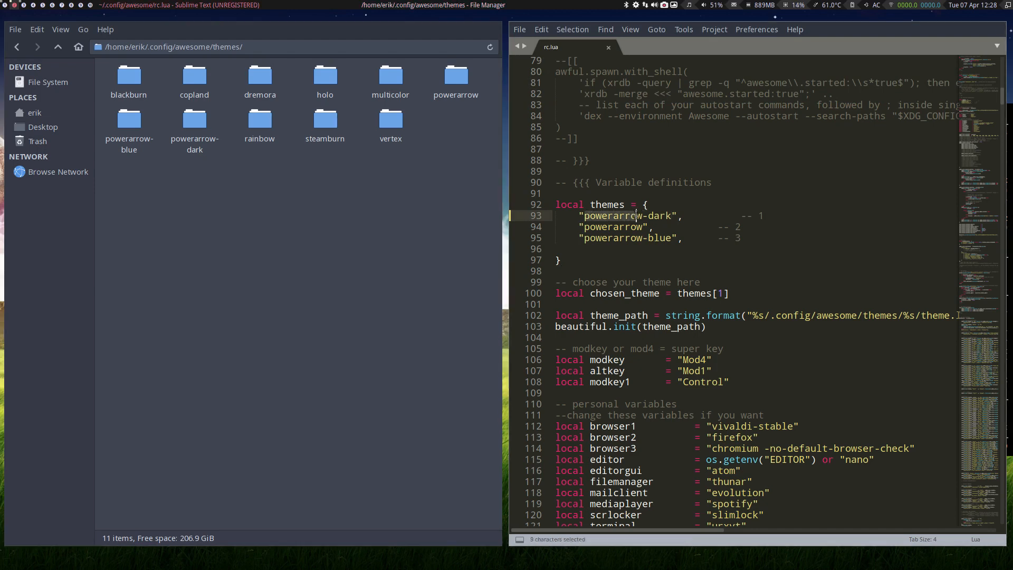
text(steam)
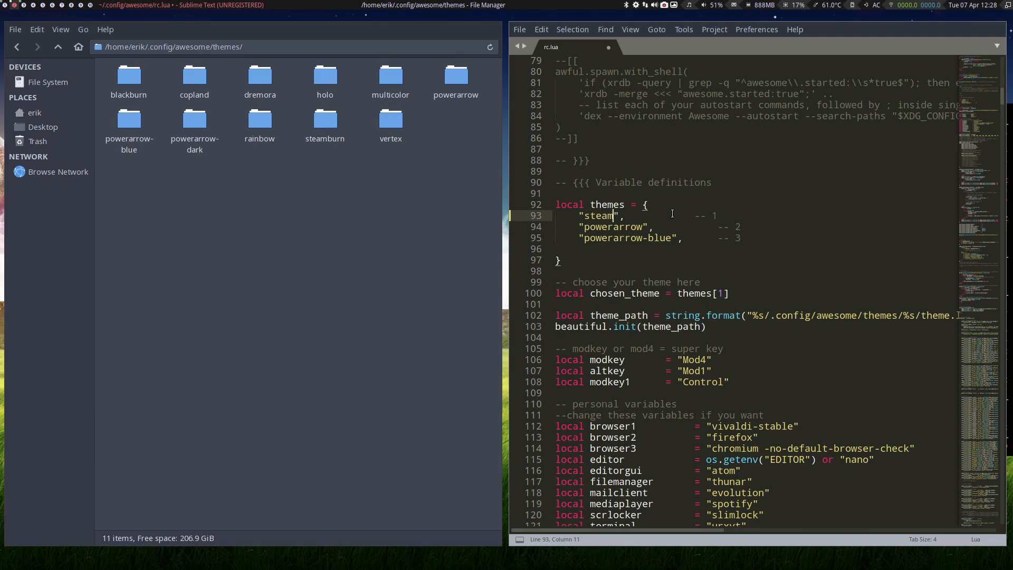
text(burn)
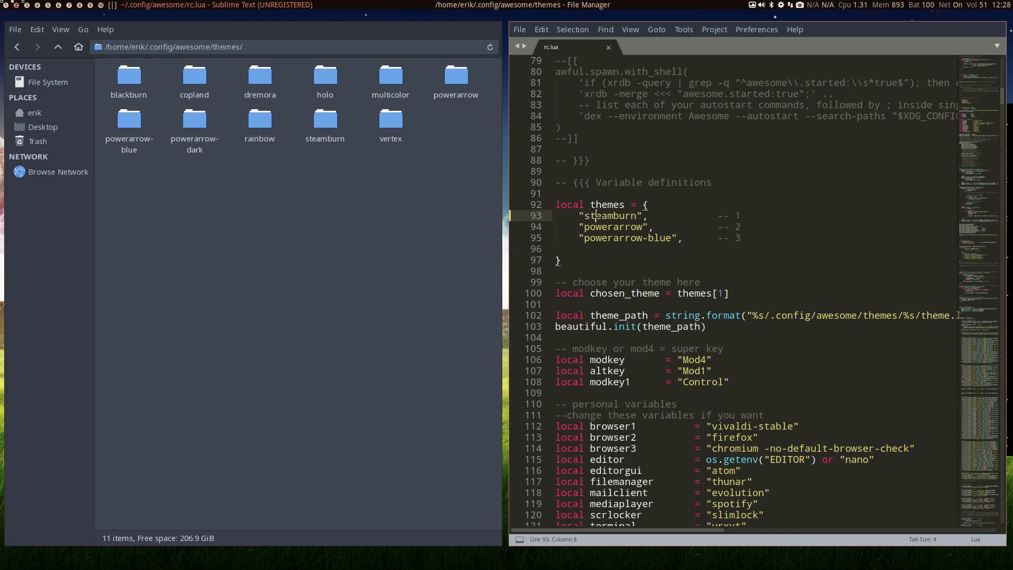
text(vertex)
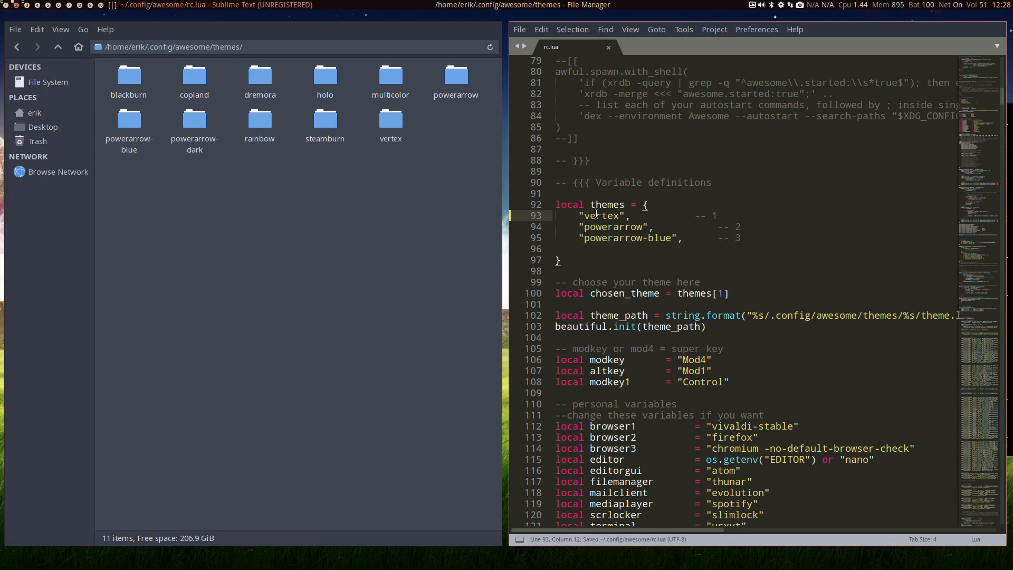
mouse_move(337, 234)
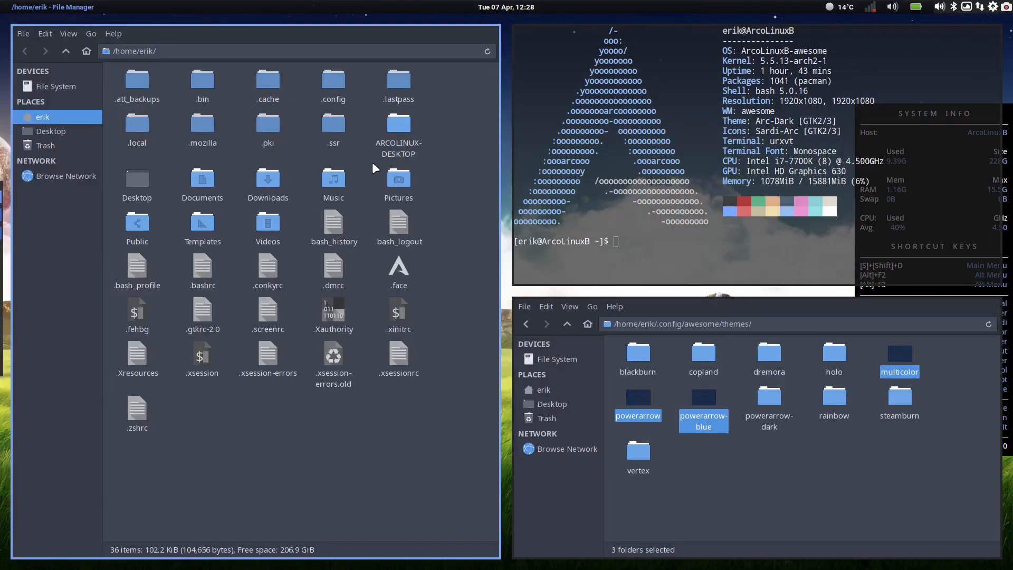
mouse_move(139, 178)
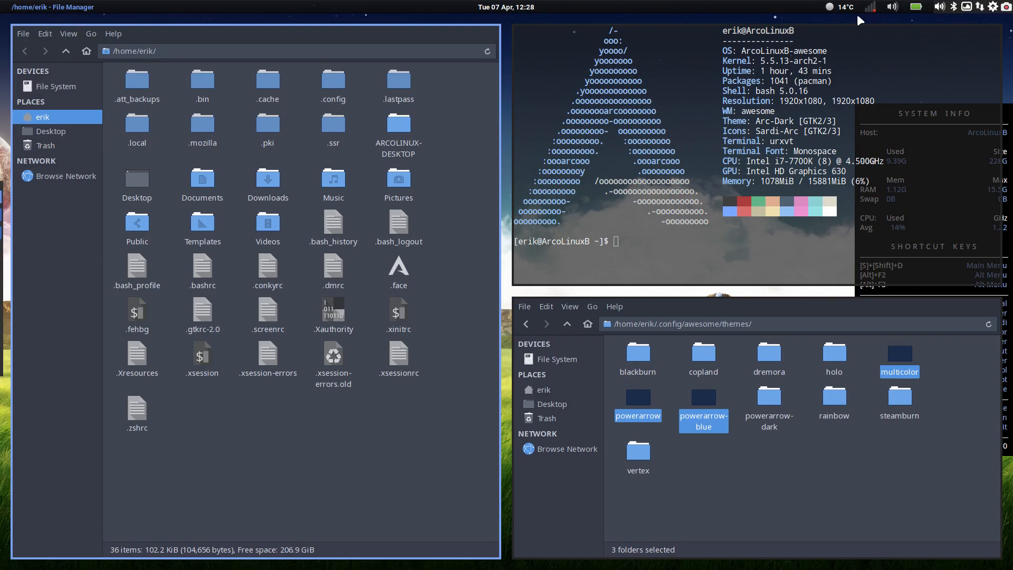
- Go to the Downloads folder and select the awesome-copycats-master folder
click(892, 324)
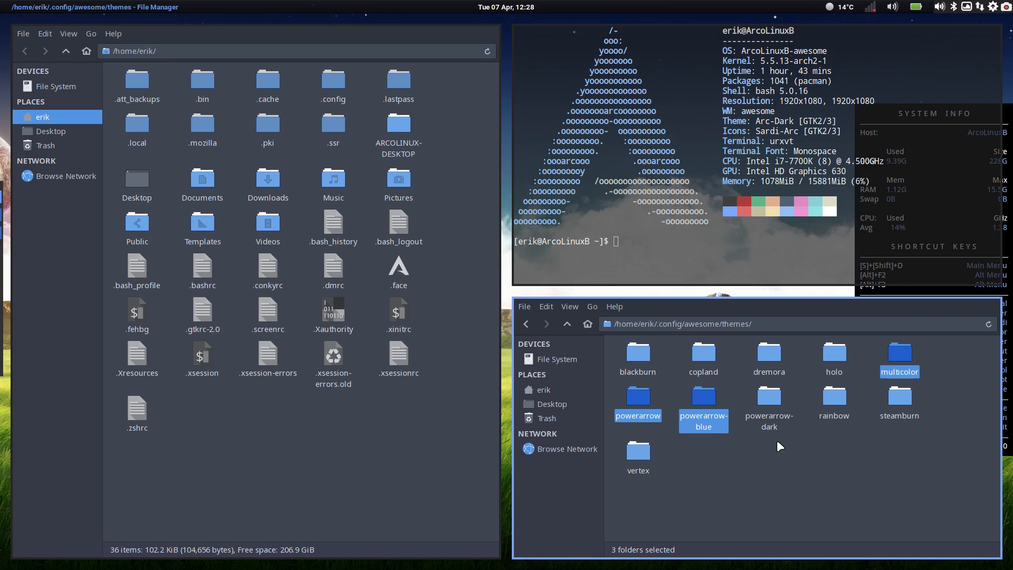
mouse_move(716, 483)
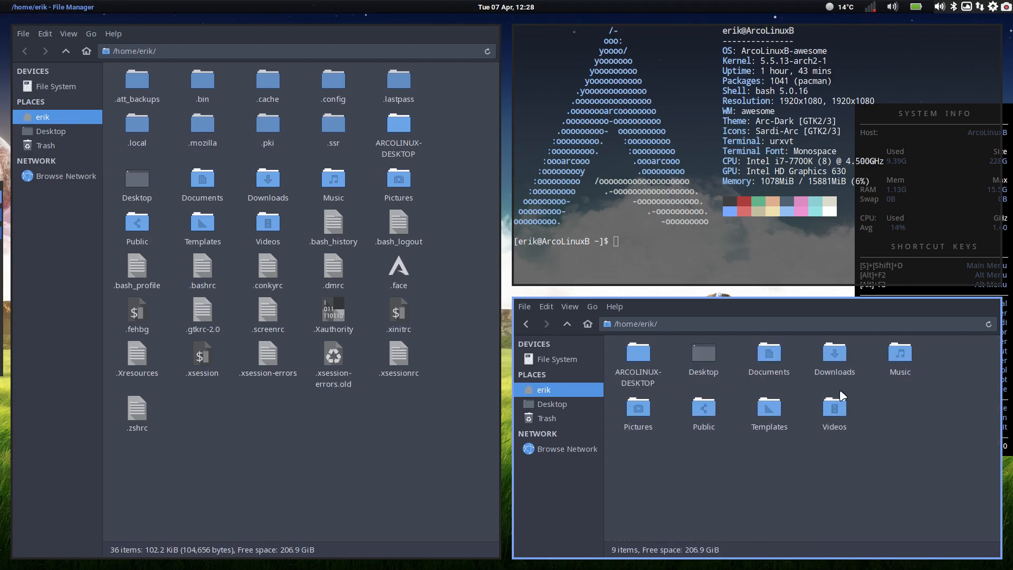
double_click(833, 353)
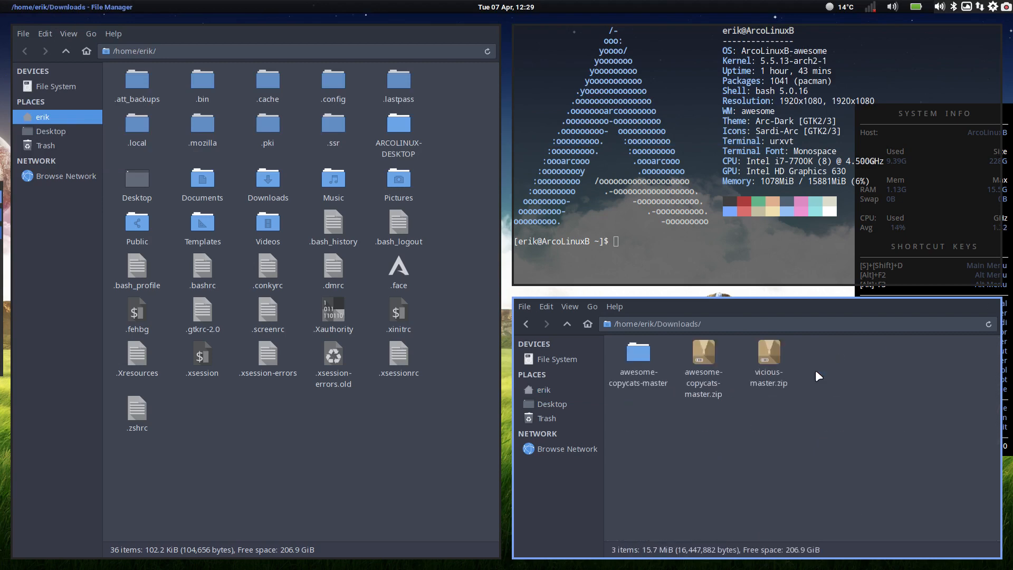
click(638, 352)
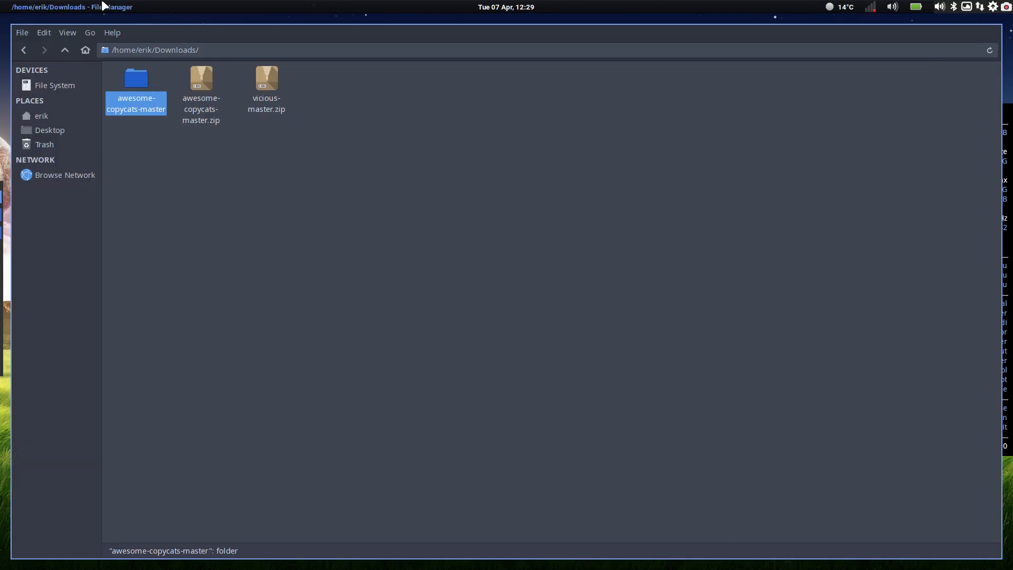
mouse_move(734, 470)
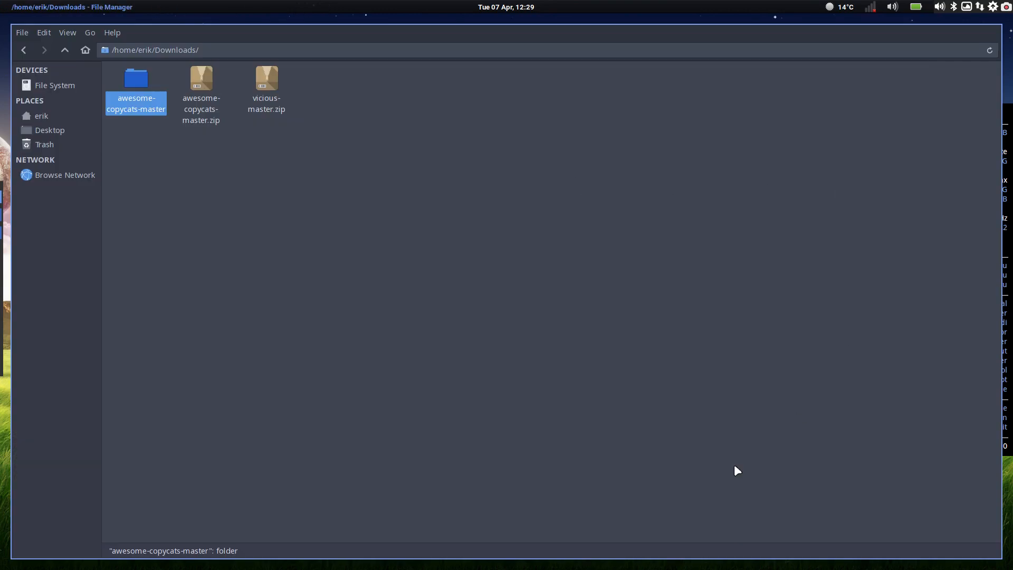
mouse_move(870, 25)
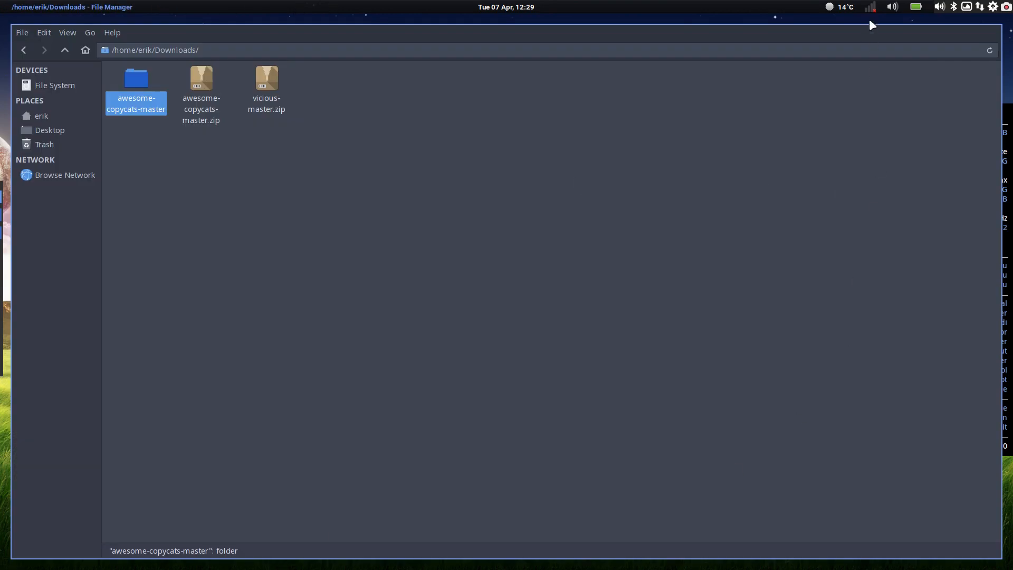
mouse_move(315, 6)
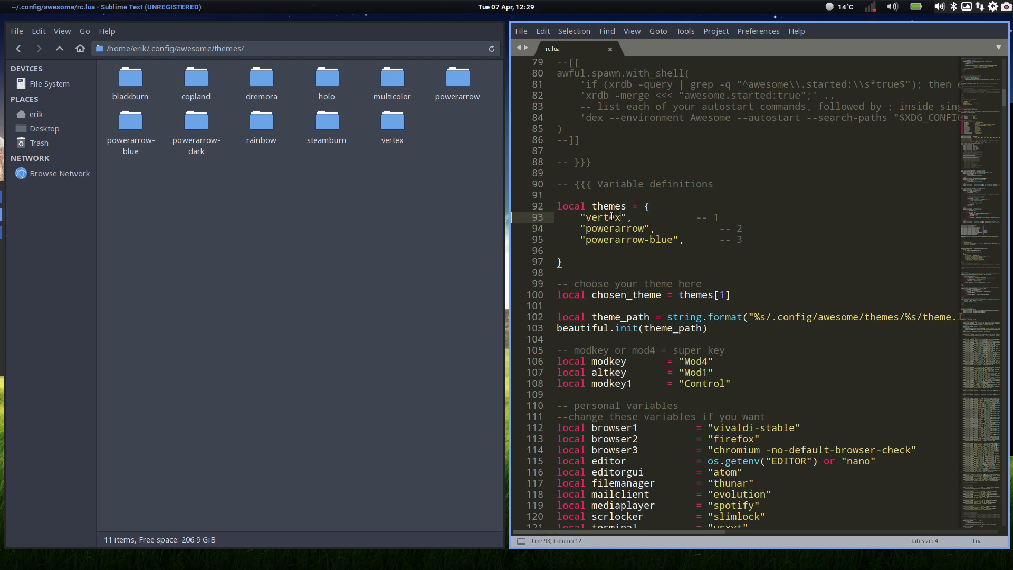
- Replace vertex with multicolor as the first theme in rc.lua
double_click(610, 217)
text(multic)
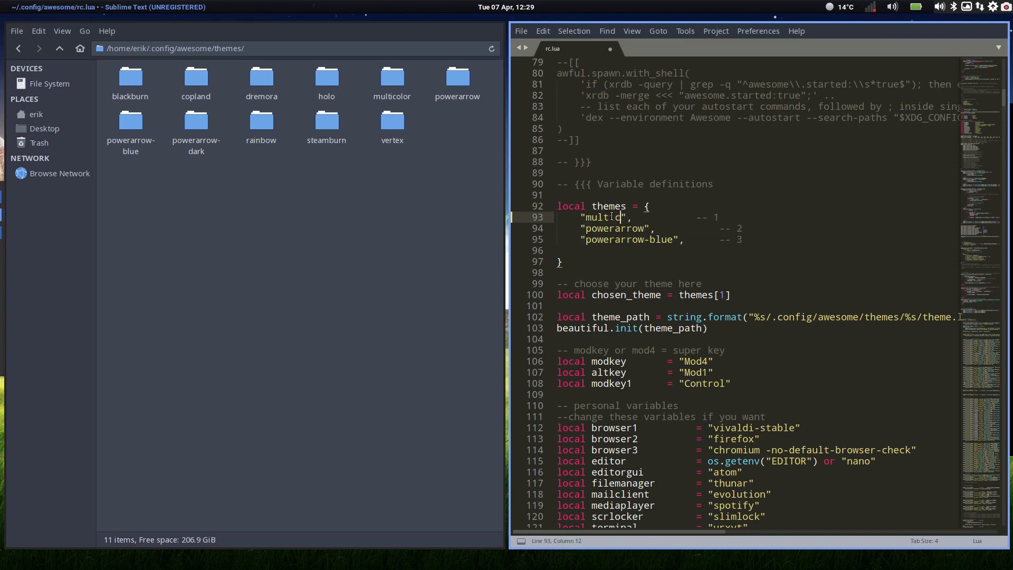
text(olor)
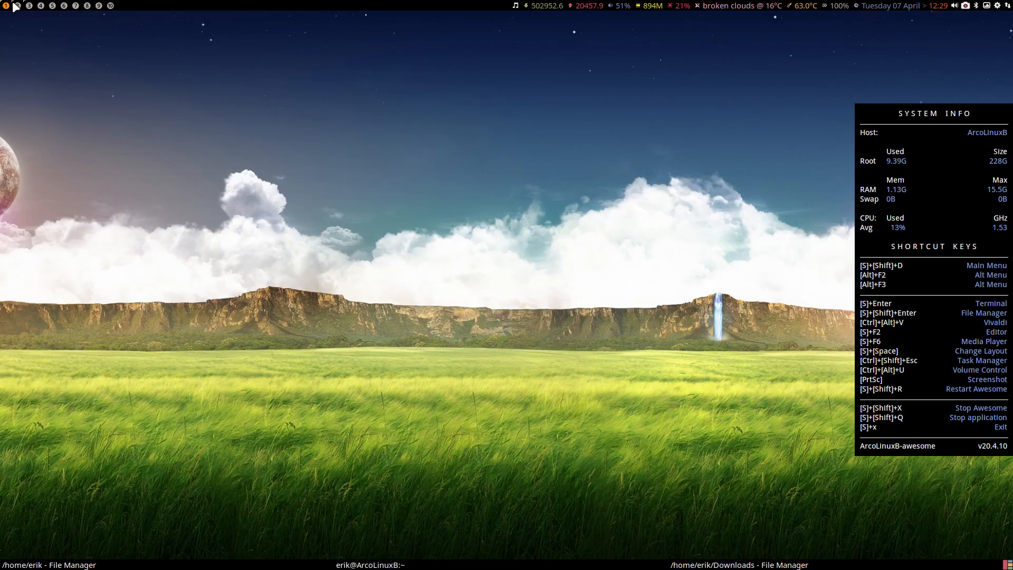
- Search Google for awesome copycats and open the lcpz/awesome-copycats GitHub result
click(38, 8)
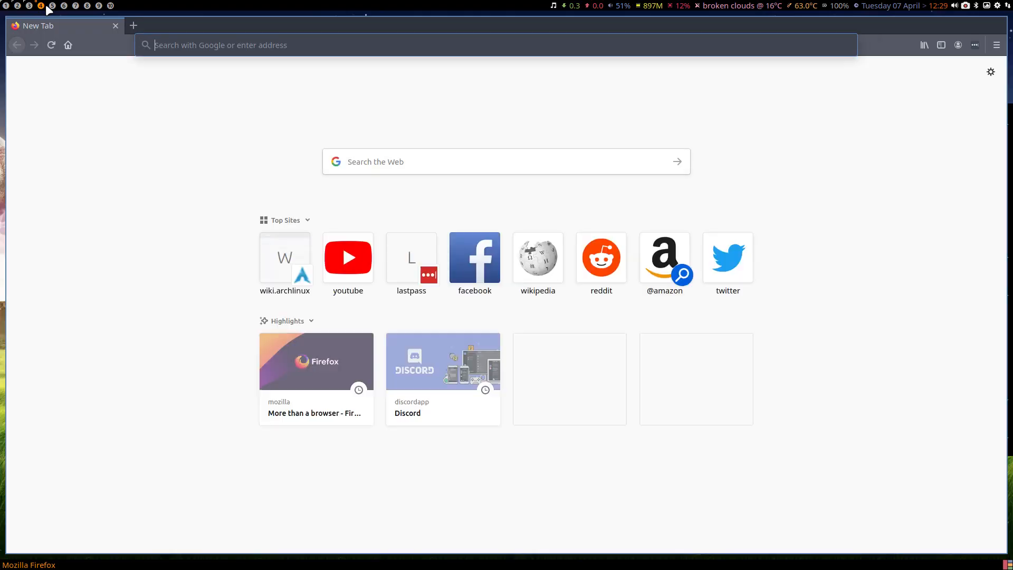
text(awesome+copycats)
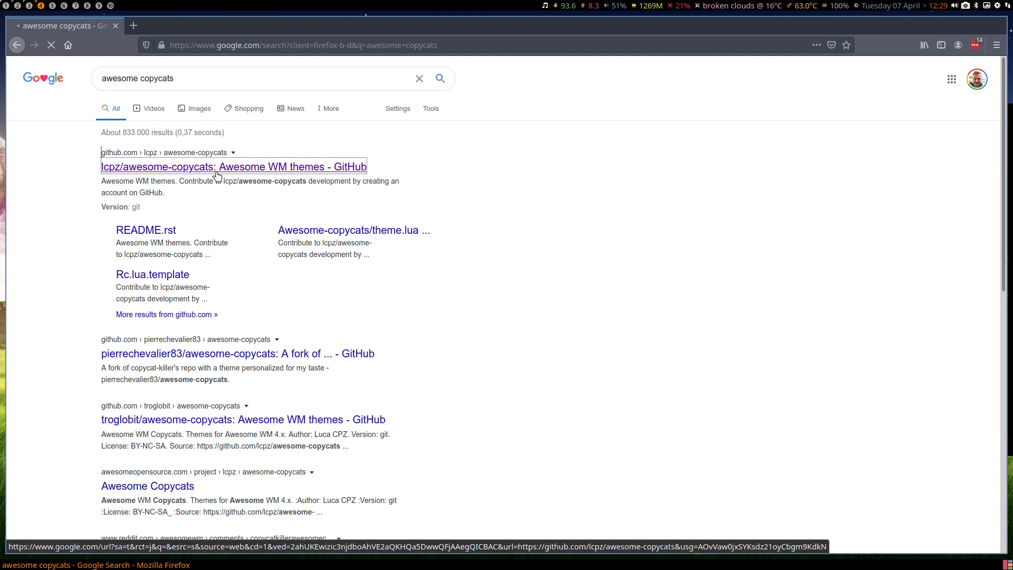
click(216, 167)
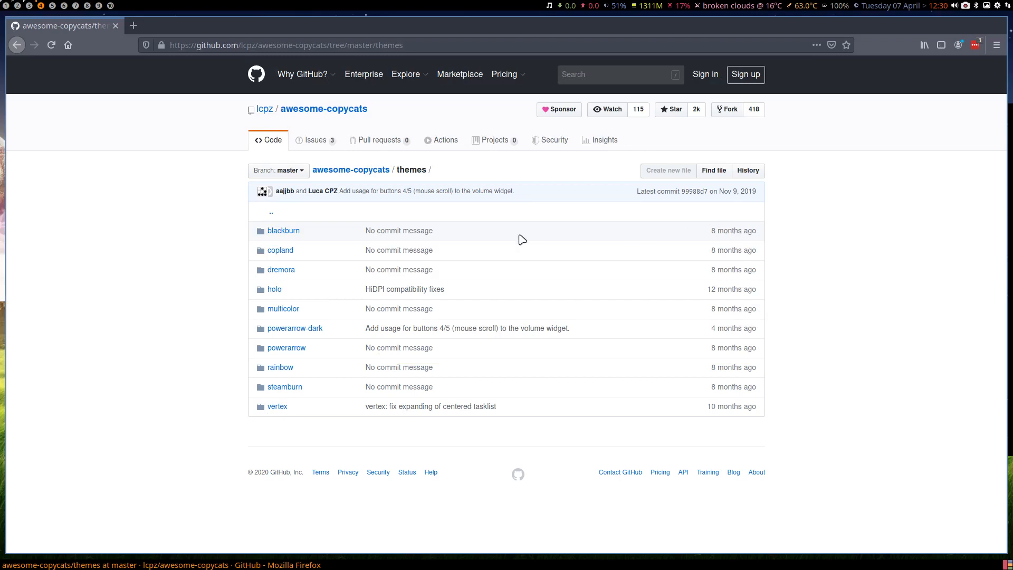
mouse_move(218, 190)
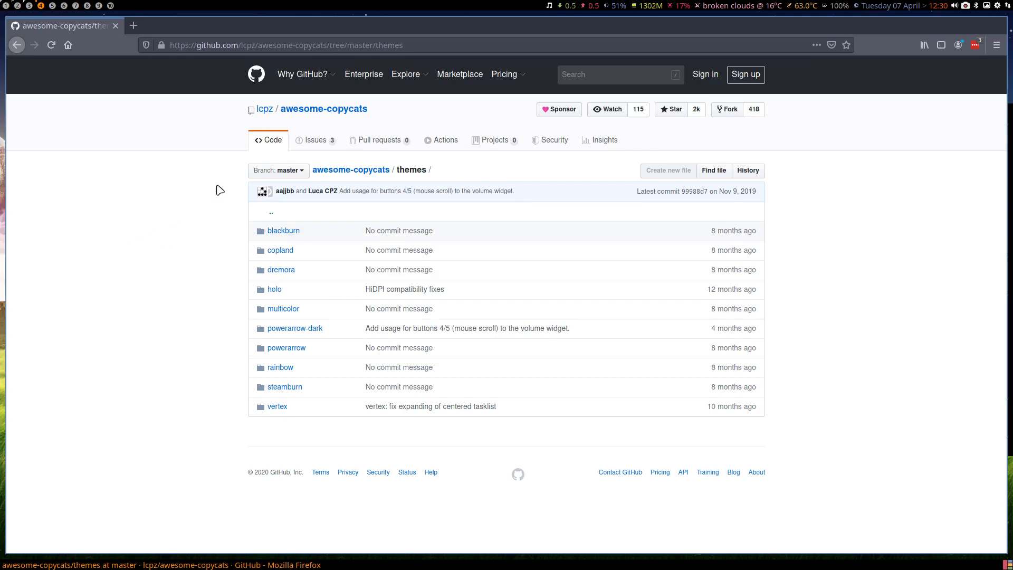
mouse_move(213, 189)
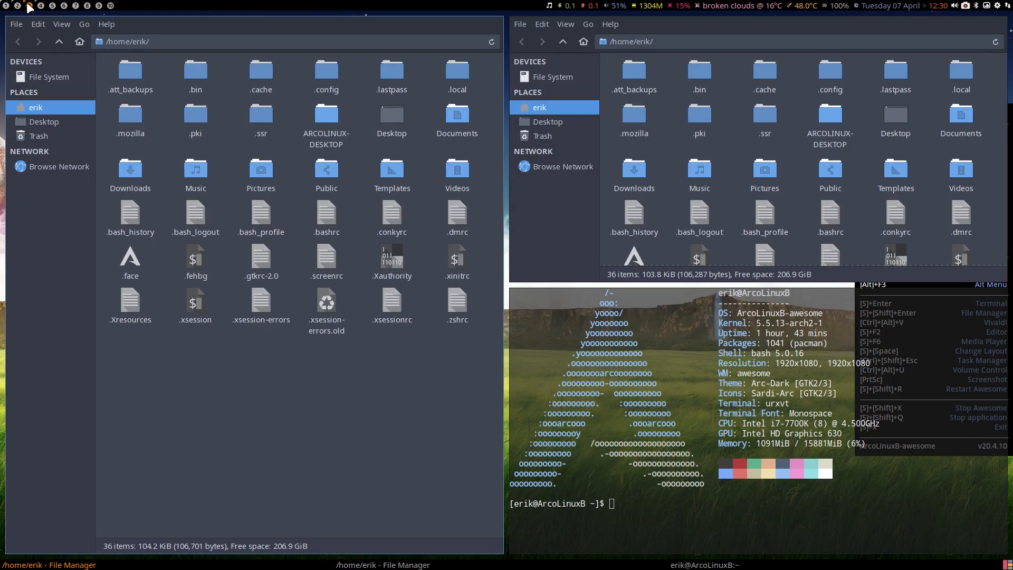
mouse_move(16, 6)
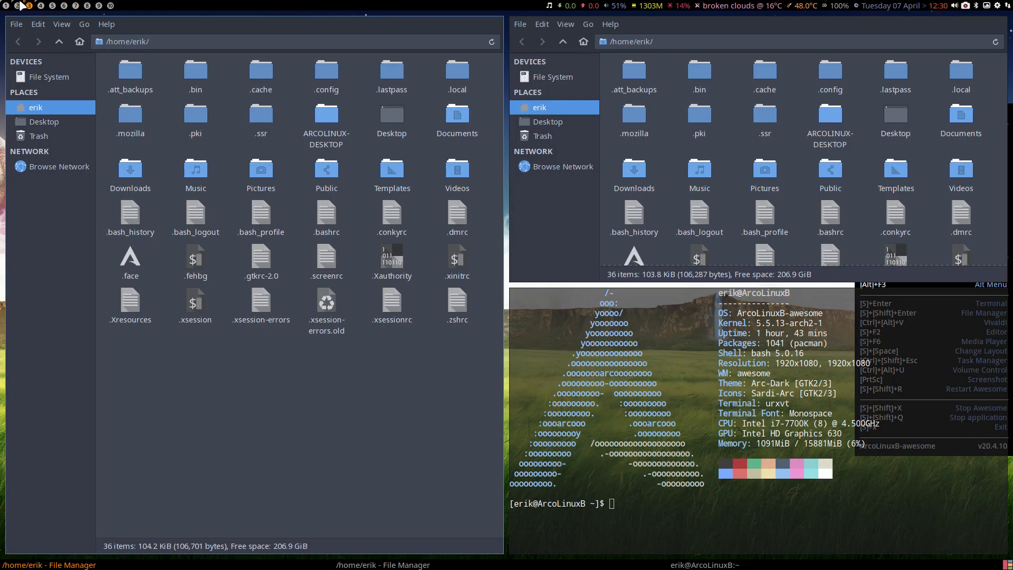